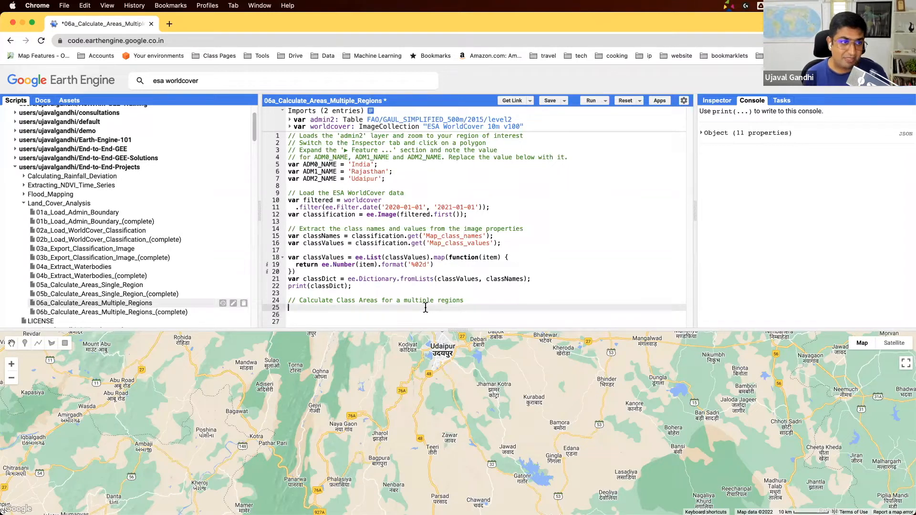
Define 'selected' as admin2 filtered with ee.Filter.eq on ADM1_NAME for Rajasthan
type("var")
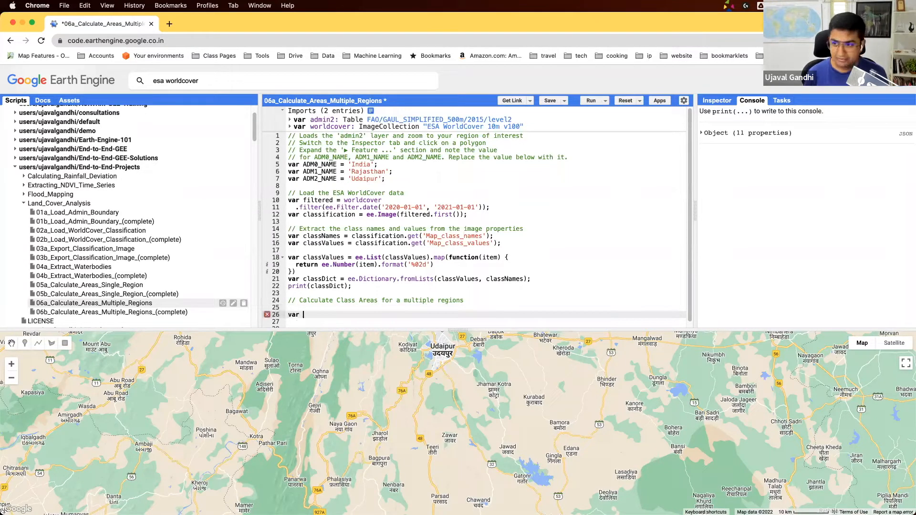
type("selected")
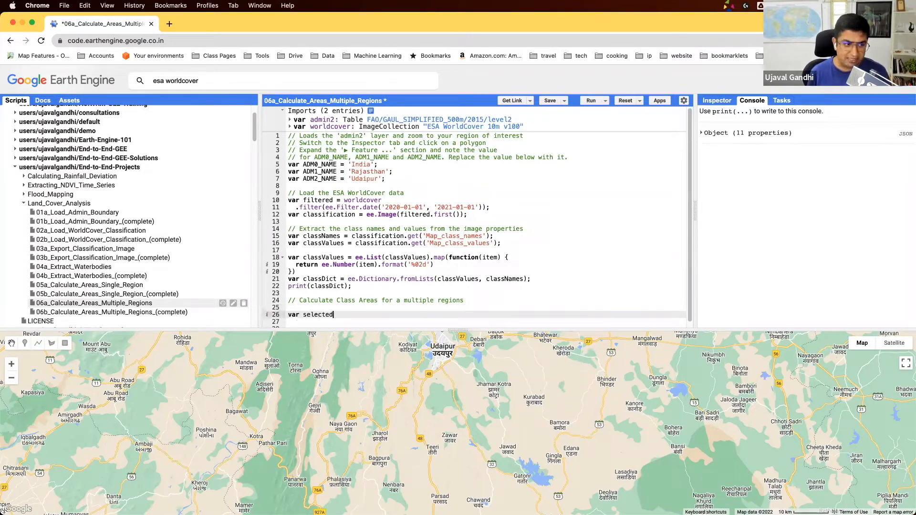
type("= admin2")
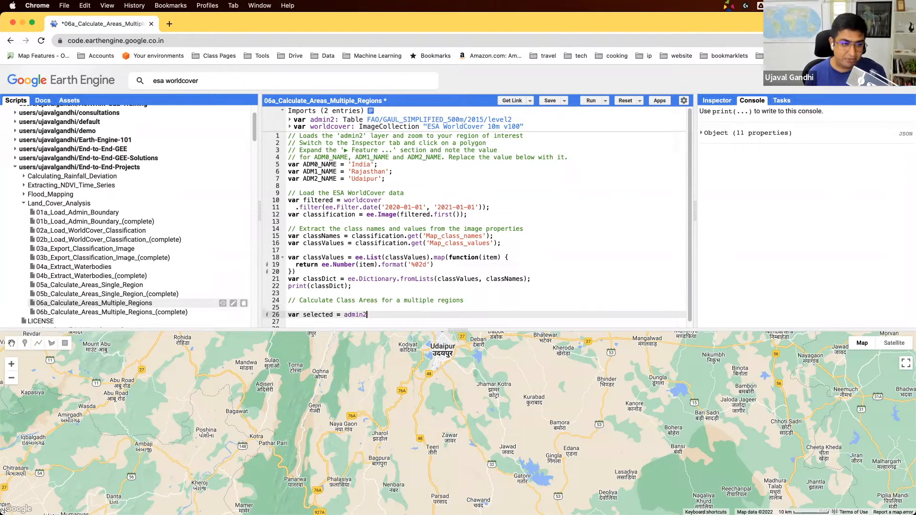
type(".filter")
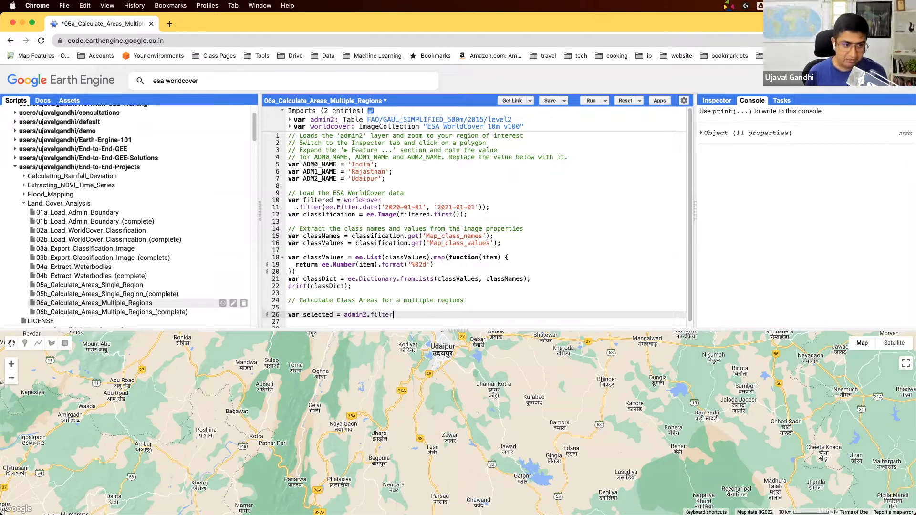
type("(ee.Filter.eq('ADM1_NAME', ADM1_NAME")
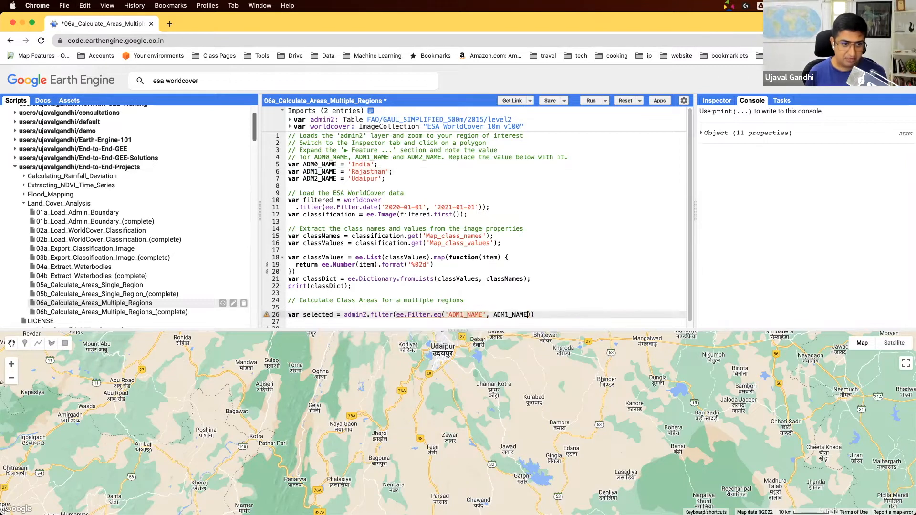
Add the selected districts as a map layer and print selected.size()
type("Map.add")
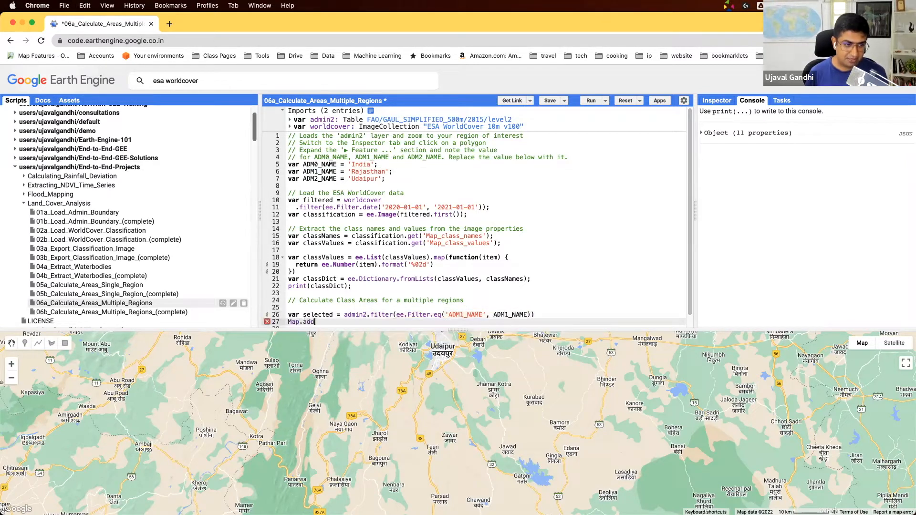
type("Layer(selected);")
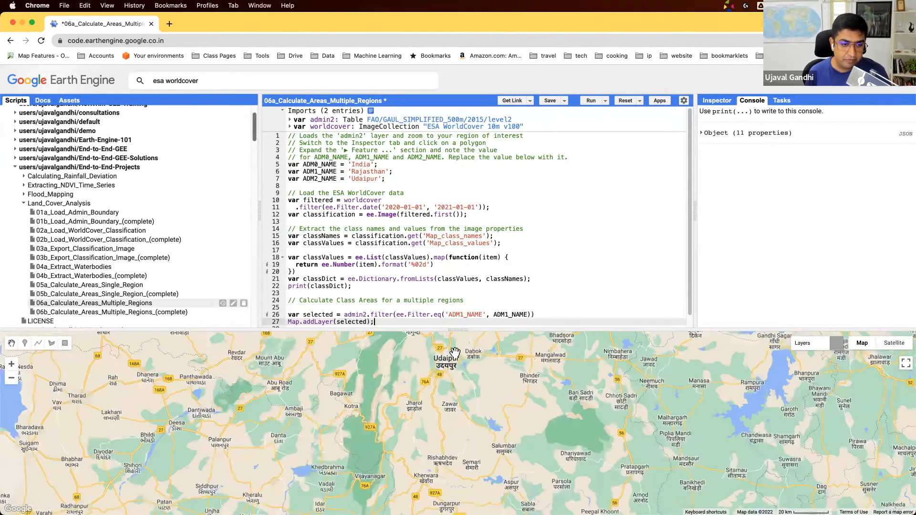
scroll("down", 3)
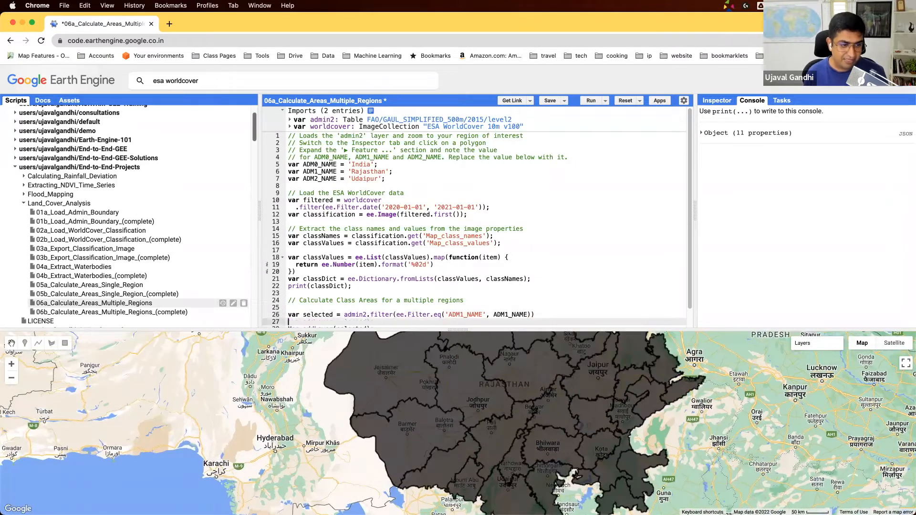
type("print(selected.")
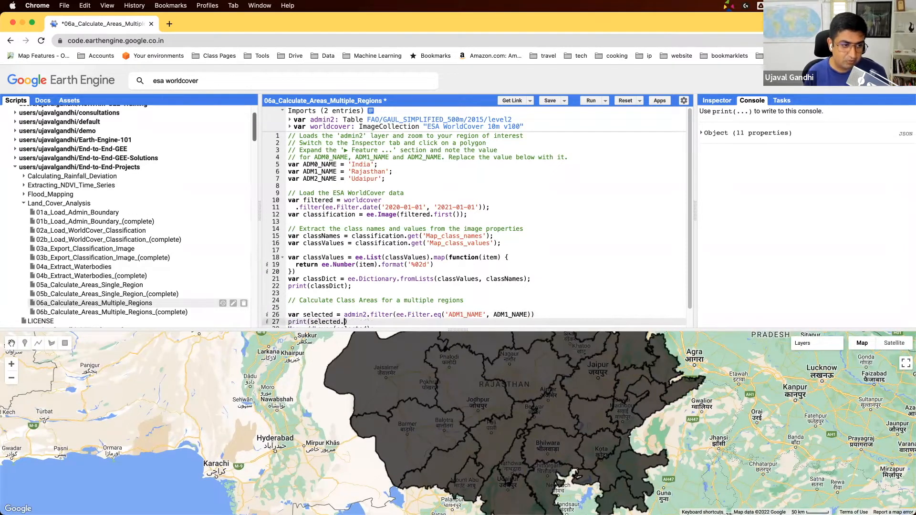
type(".size())")
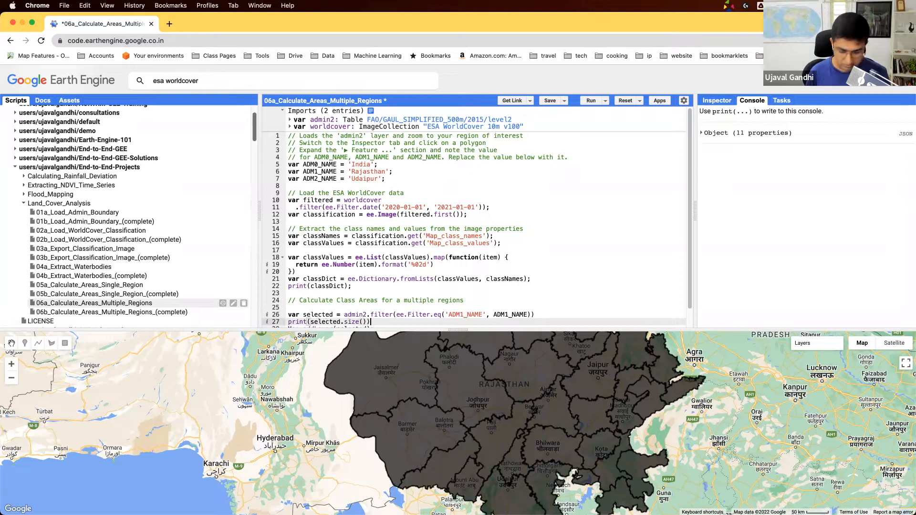
Run the script to compare 32 Rajasthan districts against 573 India-wide, then restore ADM1_NAME
left_click(591, 100)
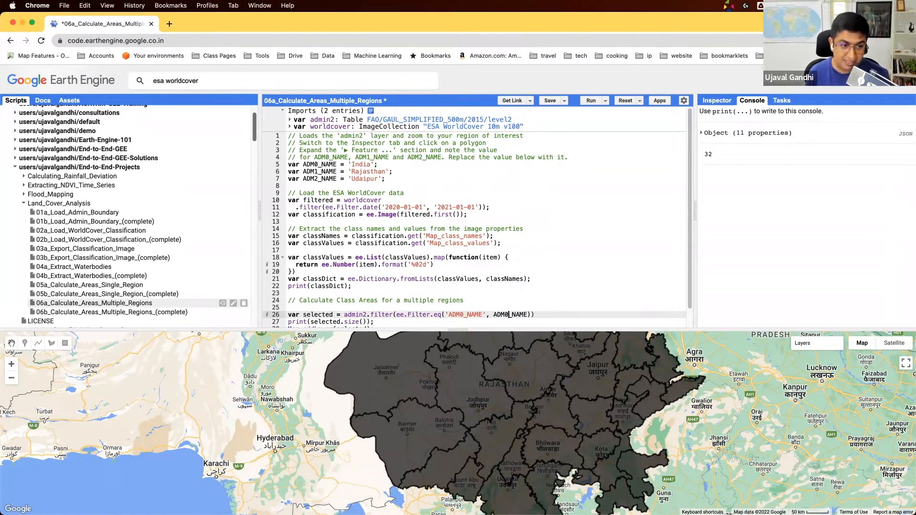
left_click(590, 100)
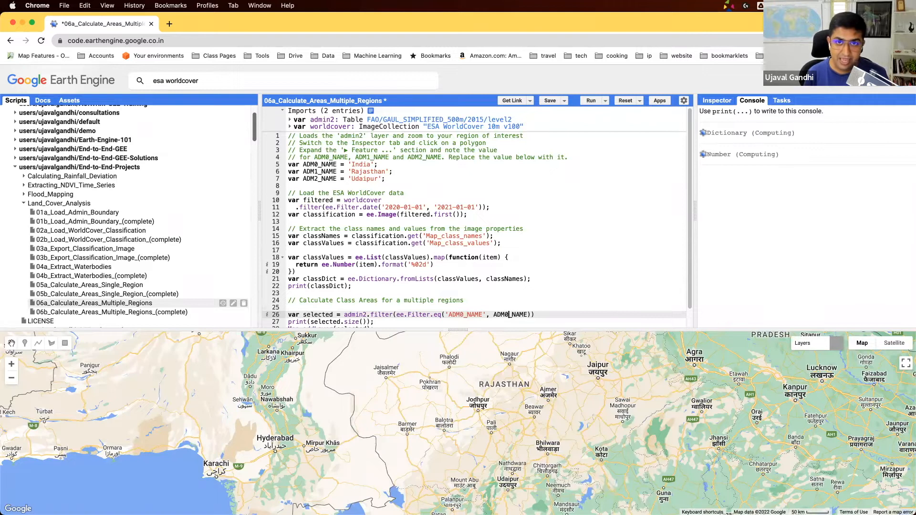
left_click(591, 100)
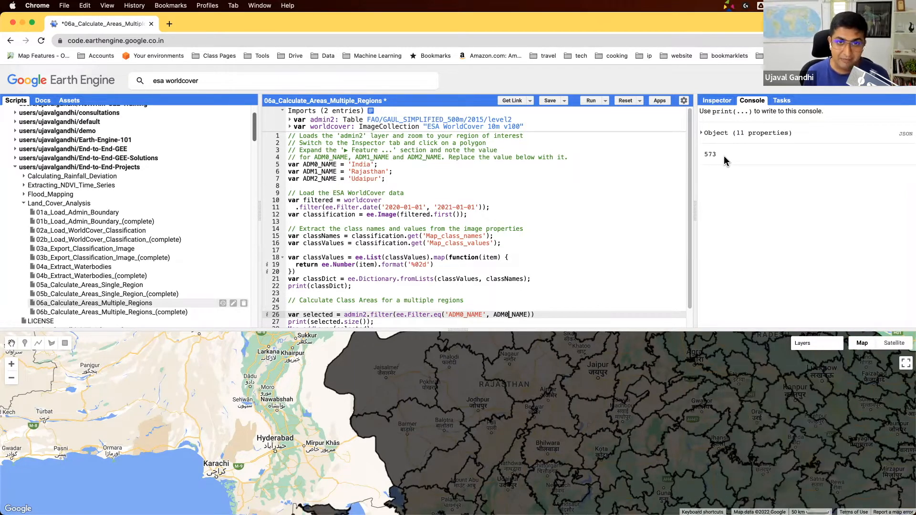
mouse_move(722, 341)
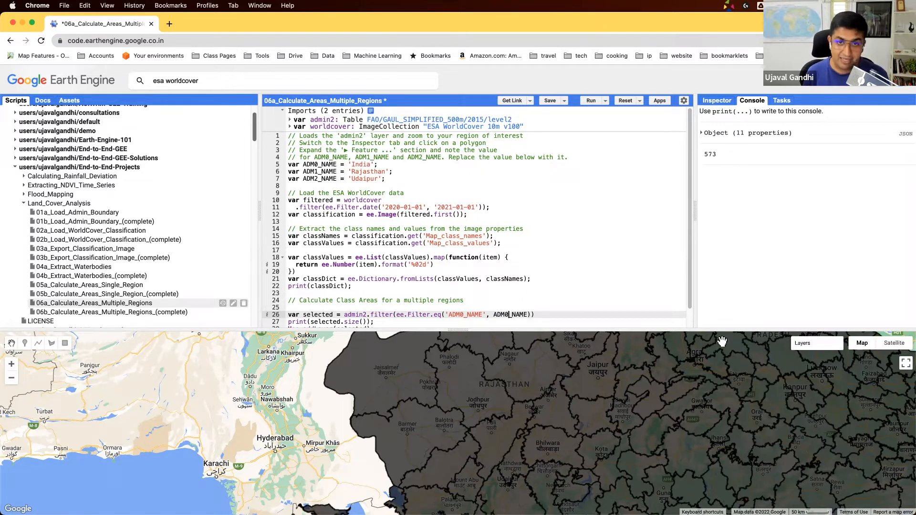
mouse_move(647, 273)
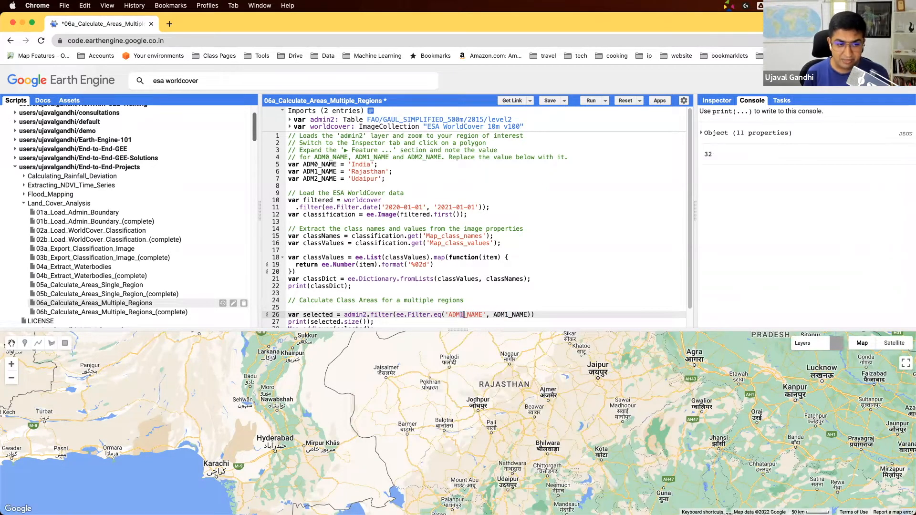
left_click(591, 100)
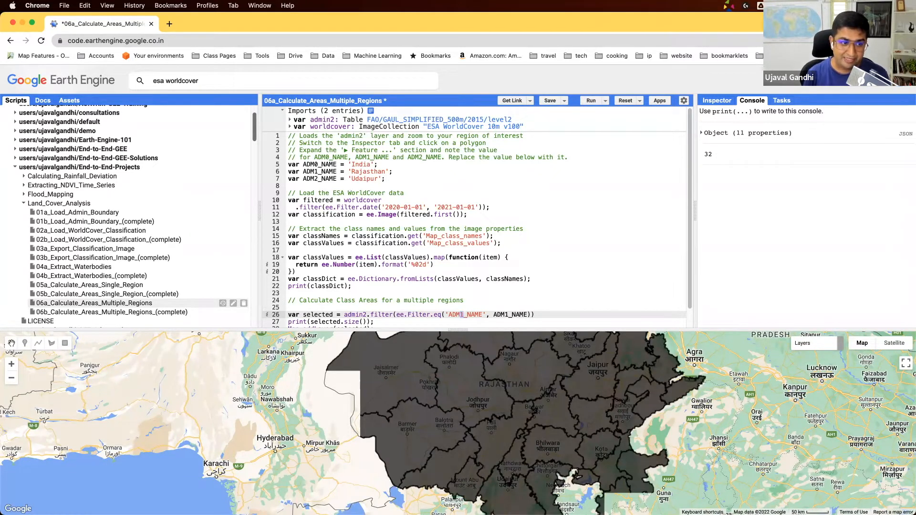
Remove the count print and start var calculateClassArea = function(feature) with a placeholder return
type("Map.addLayer(selected);")
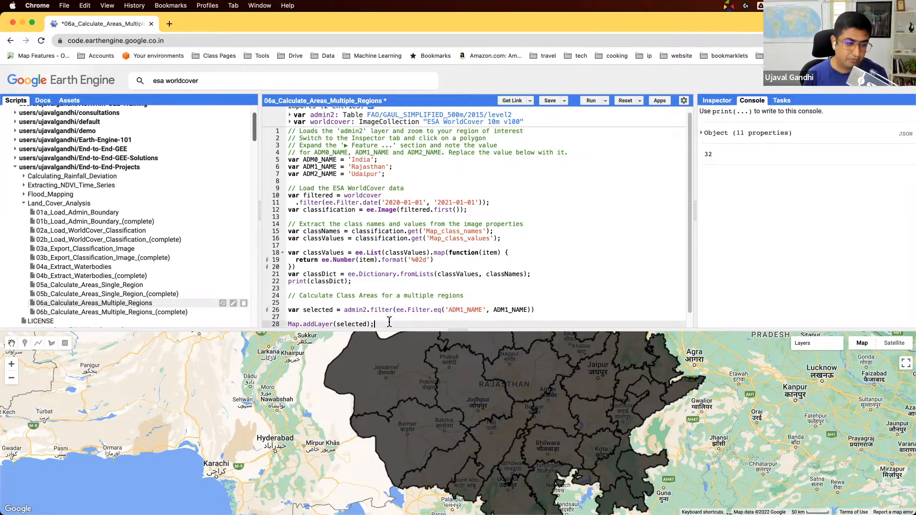
scroll("down", 3)
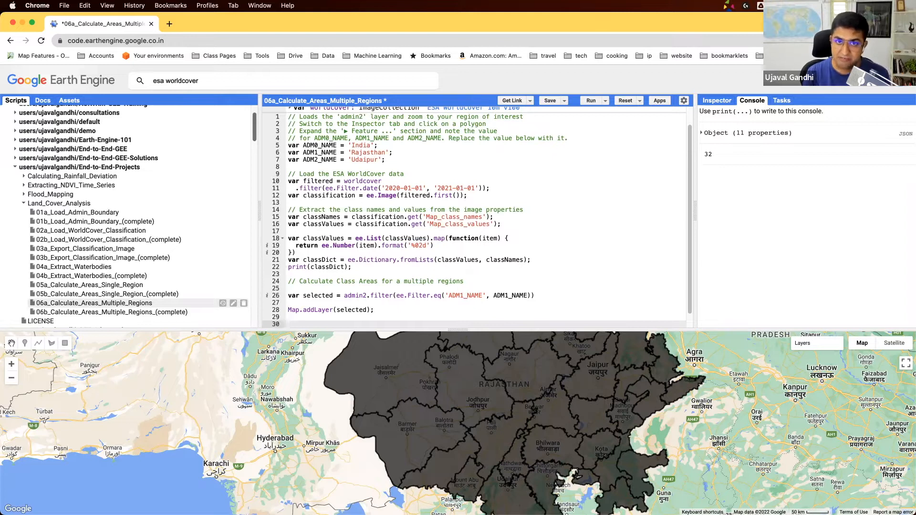
type("vr")
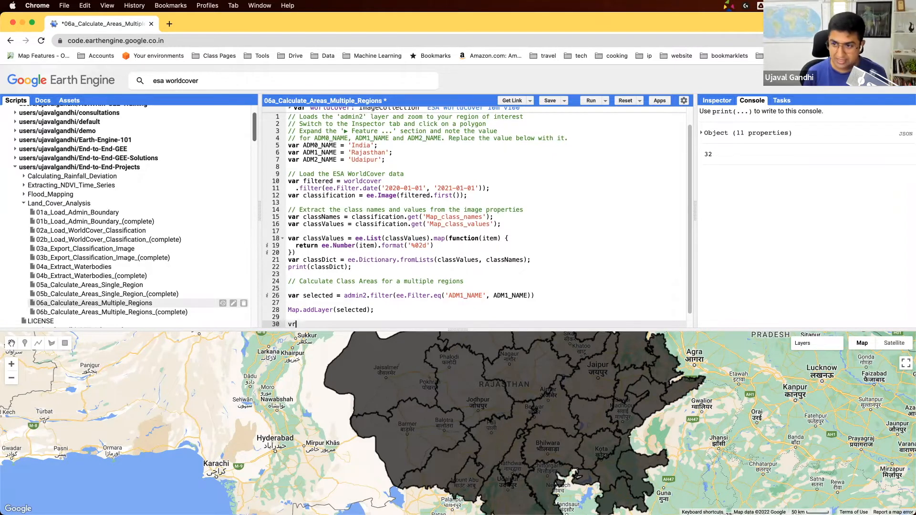
type("ar")
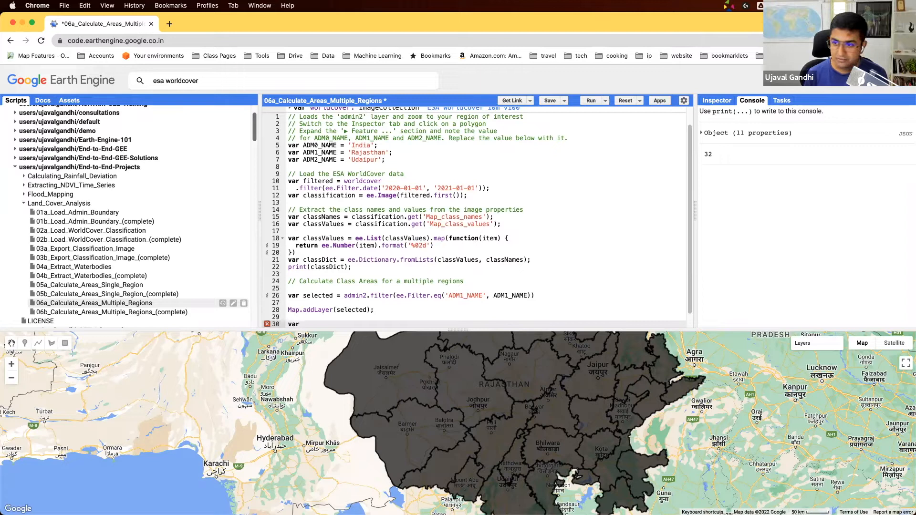
type("calculate")
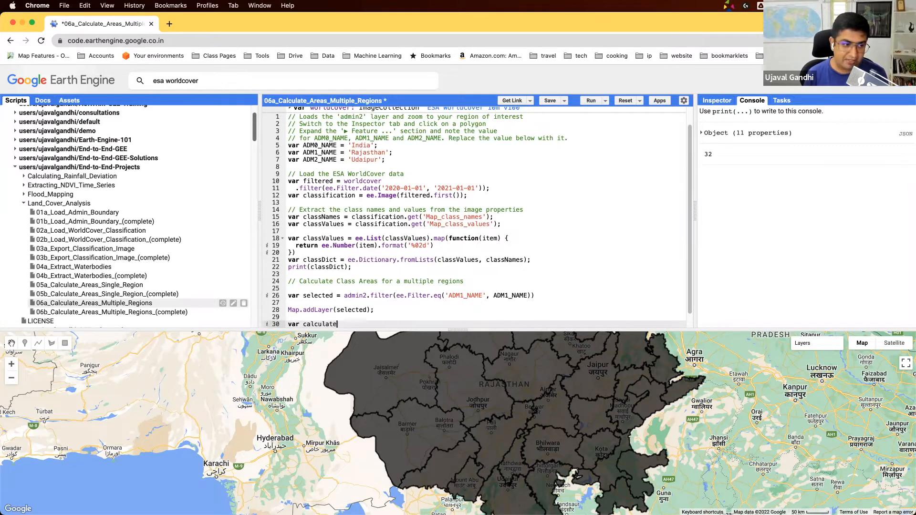
type("Class")
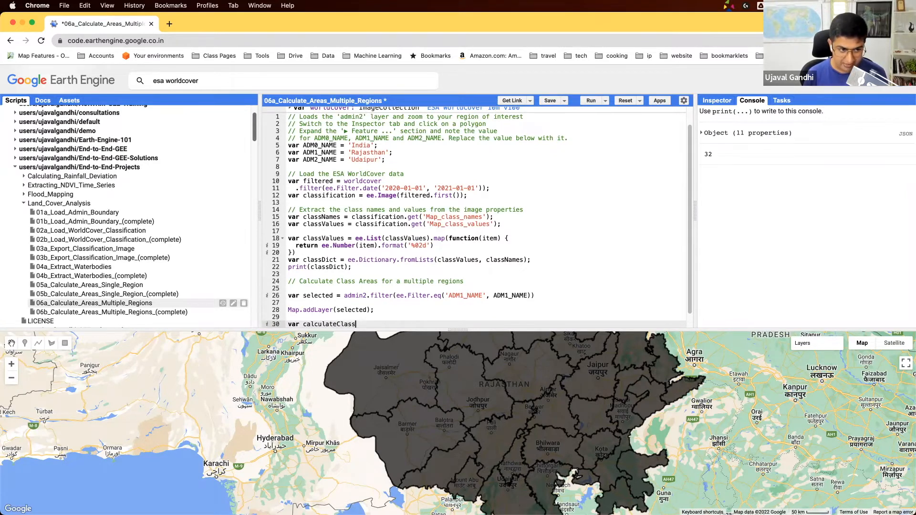
type("Area = functi")
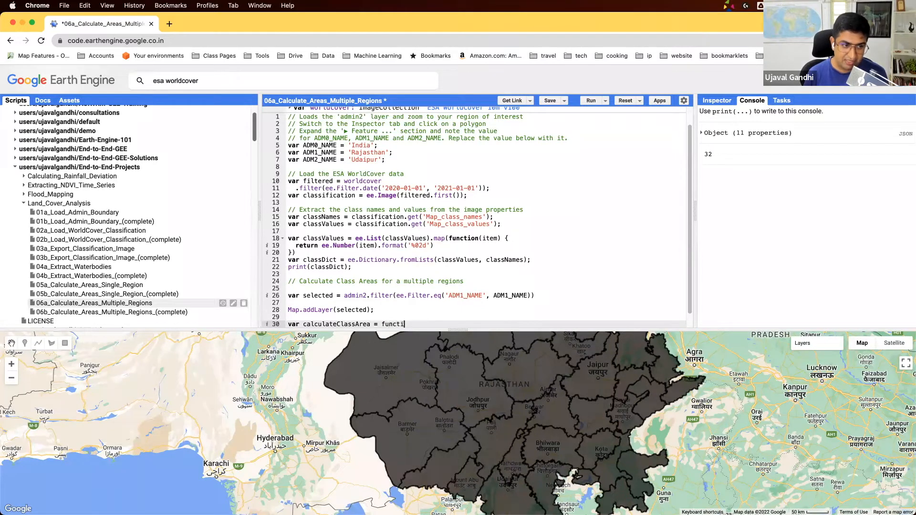
type("on(feature) {")
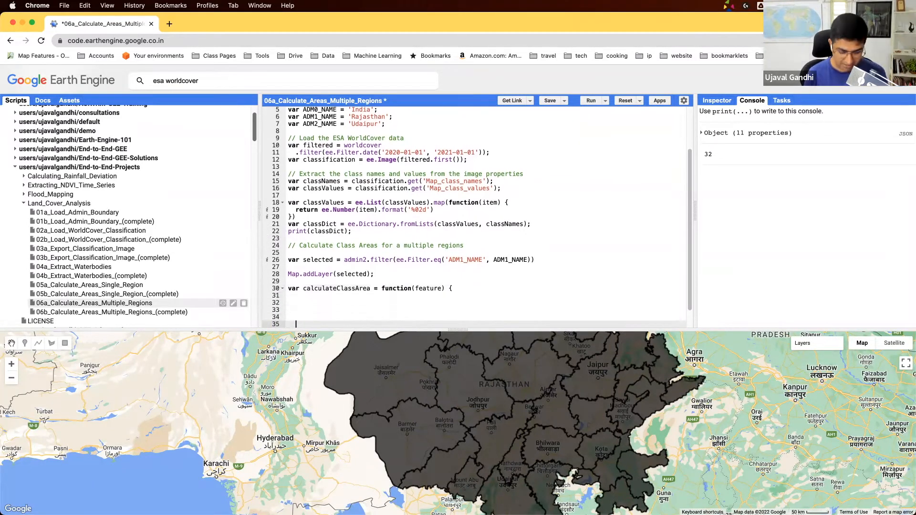
type("reuturn ...")
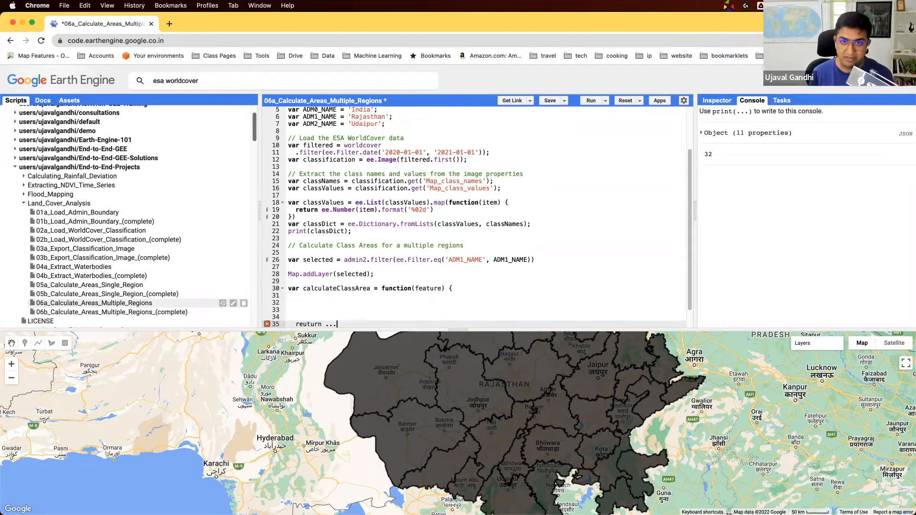
mouse_move(542, 335)
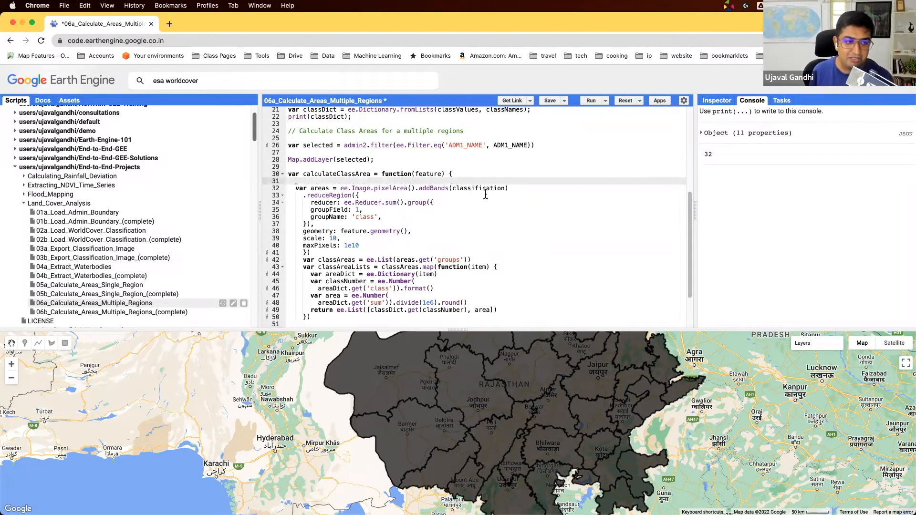
mouse_move(379, 217)
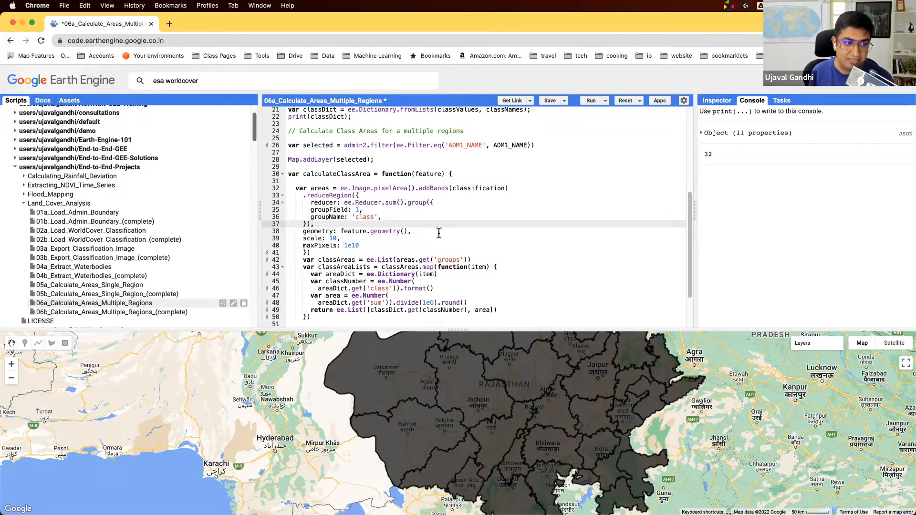
mouse_move(419, 202)
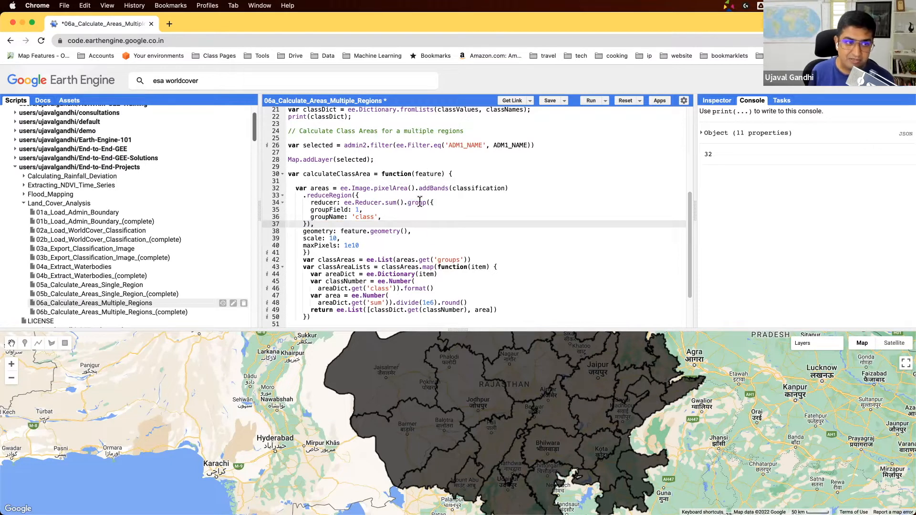
mouse_move(401, 257)
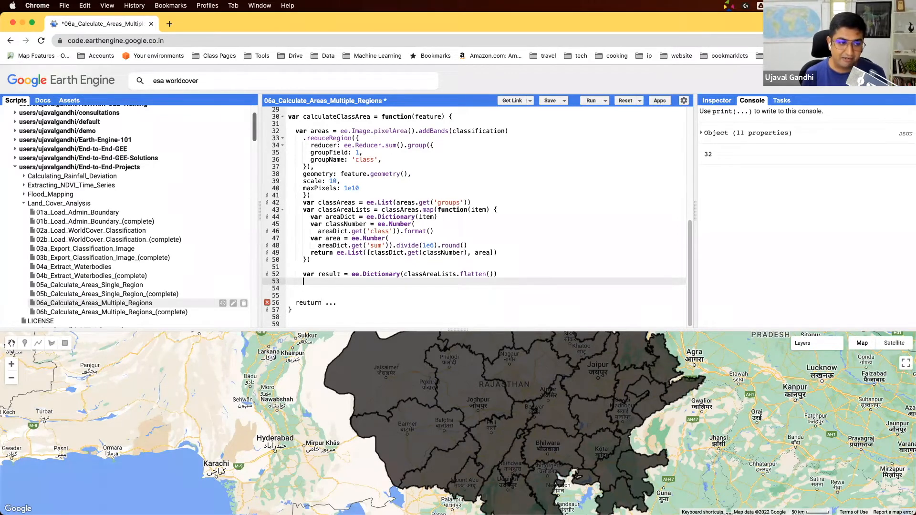
Build the returned ee.Feature from the feature's geometry
type("var")
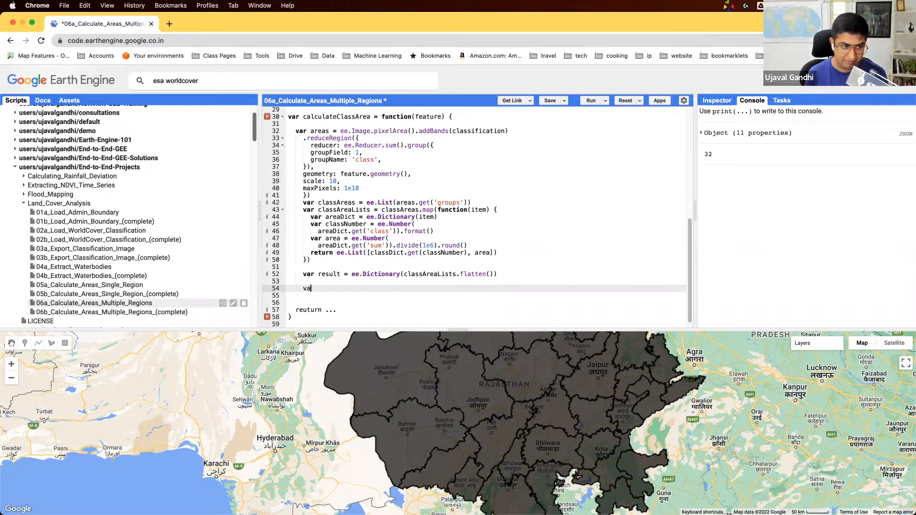
type("ee.")
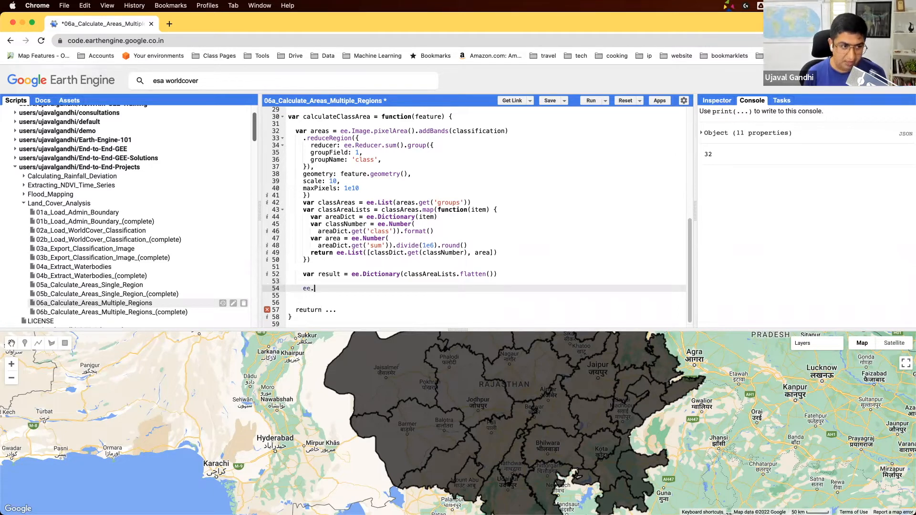
type("Feature()")
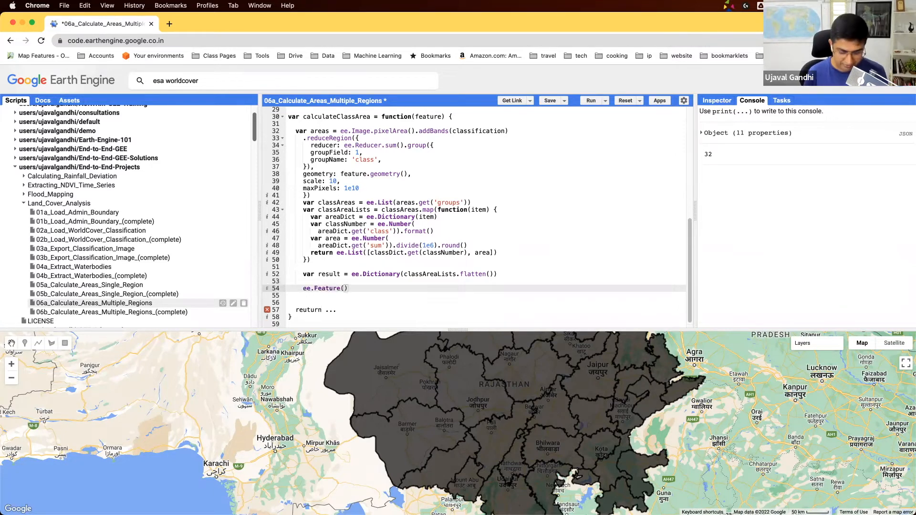
type("geometry, properties")
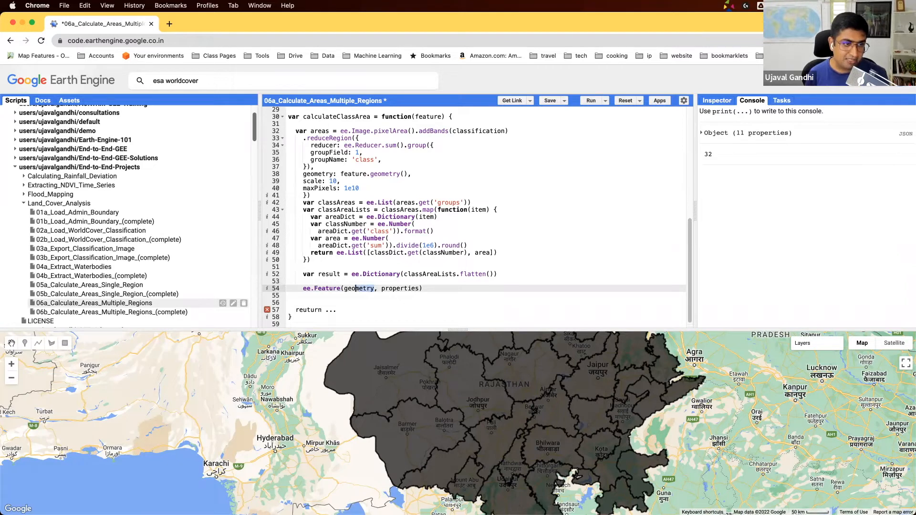
type("feature.")
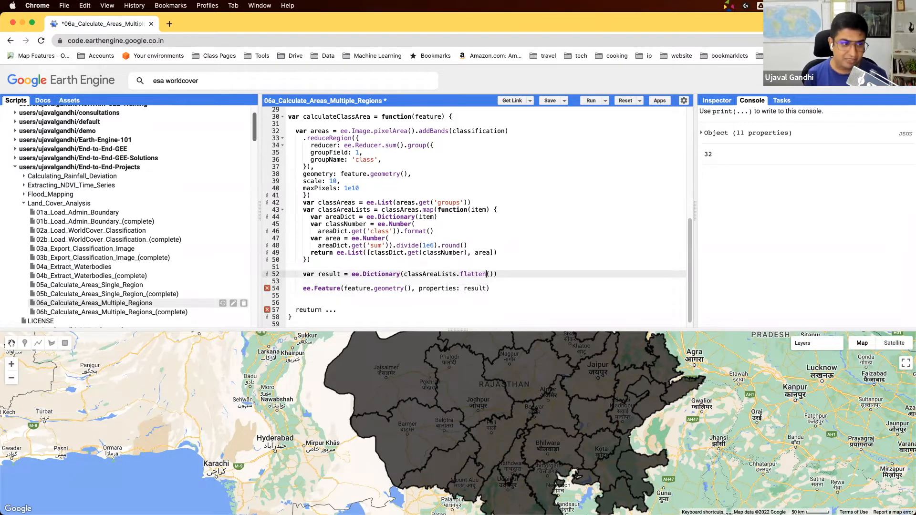
Add var district from ADM2_NAME and return the result with 'district' set
type("vvar")
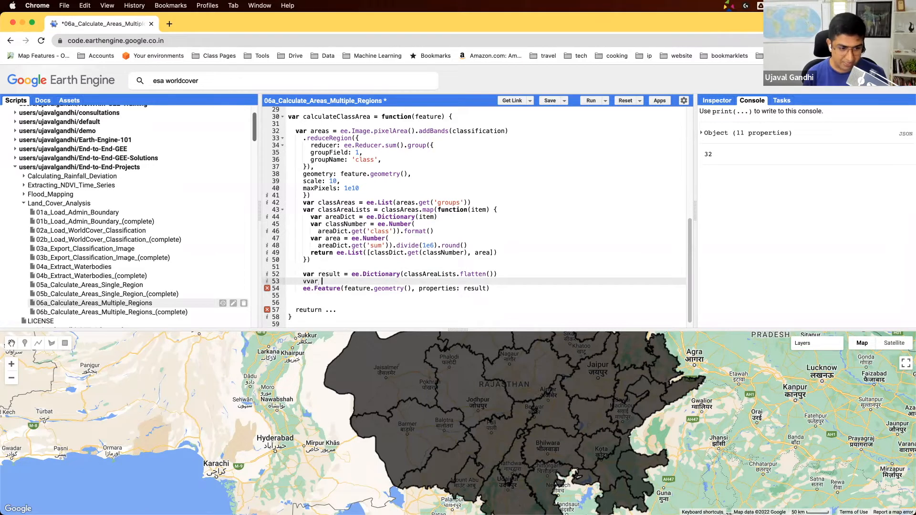
type("district = f.")
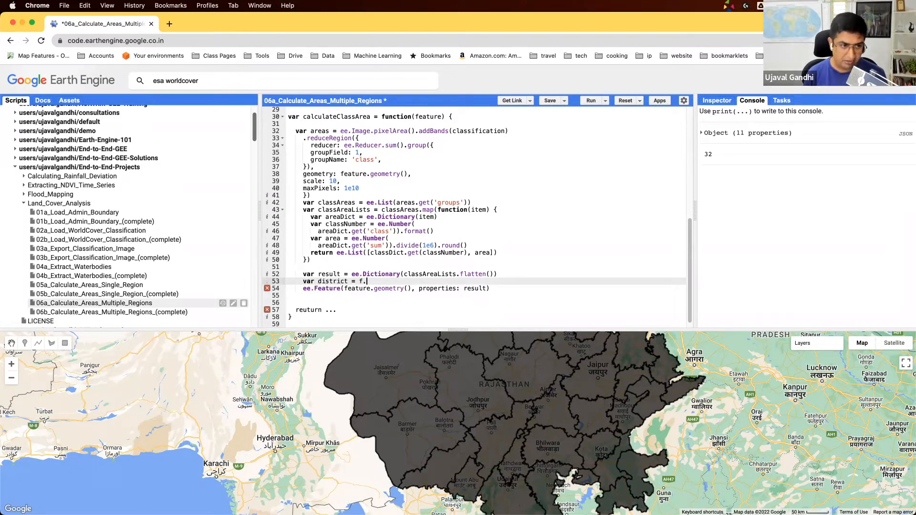
type("get")
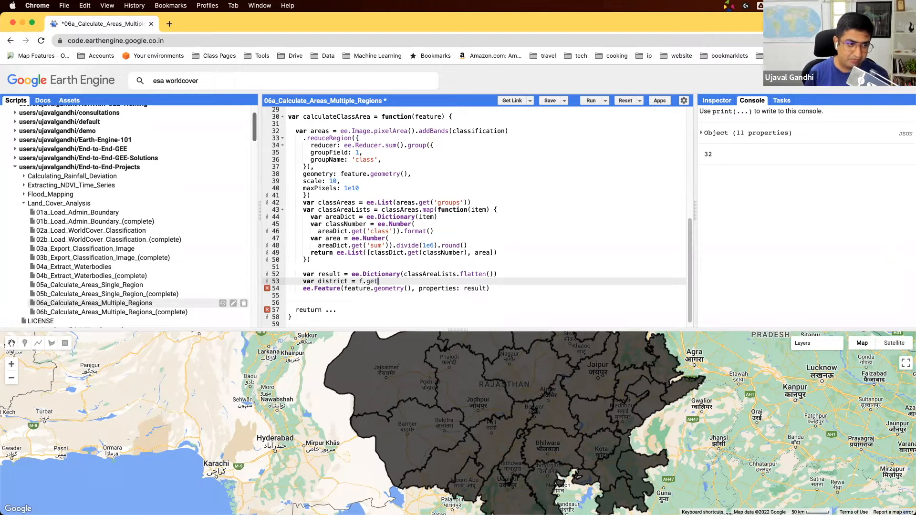
type("('ADM'")
left_click(494, 288)
type(".")
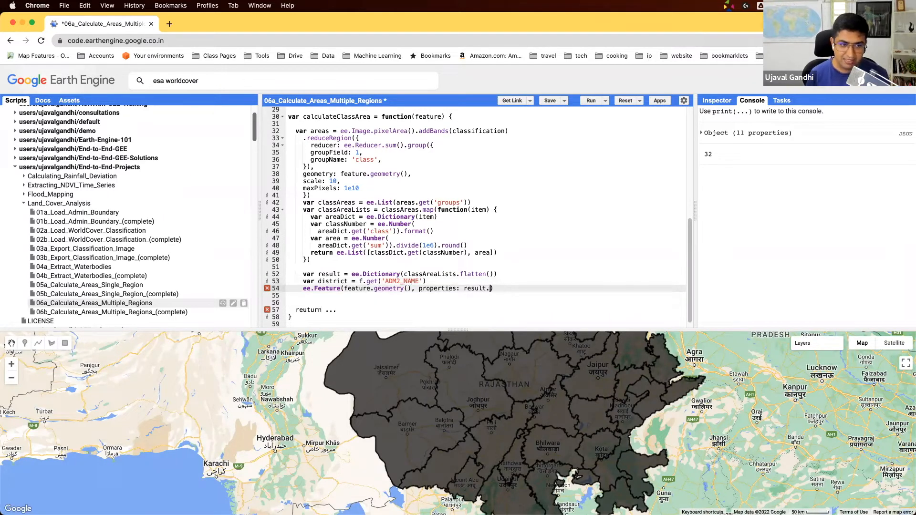
type("set('district', district")
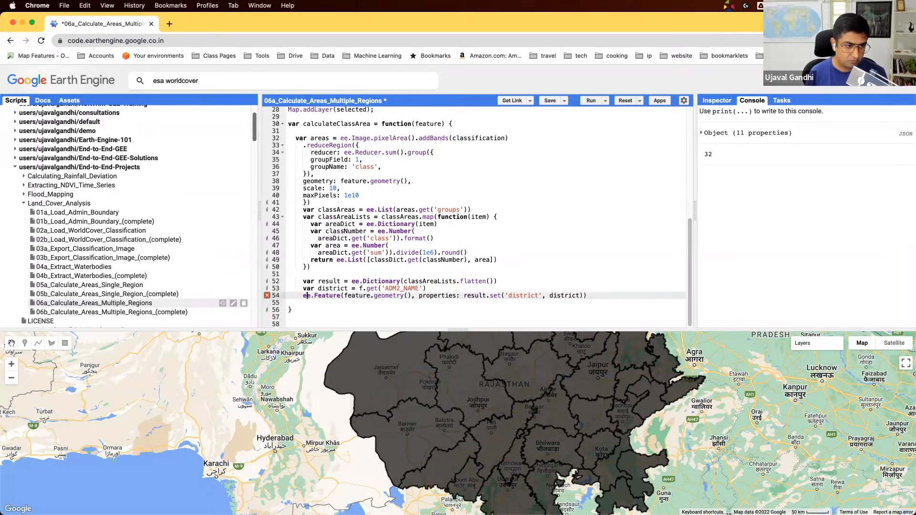
type("return")
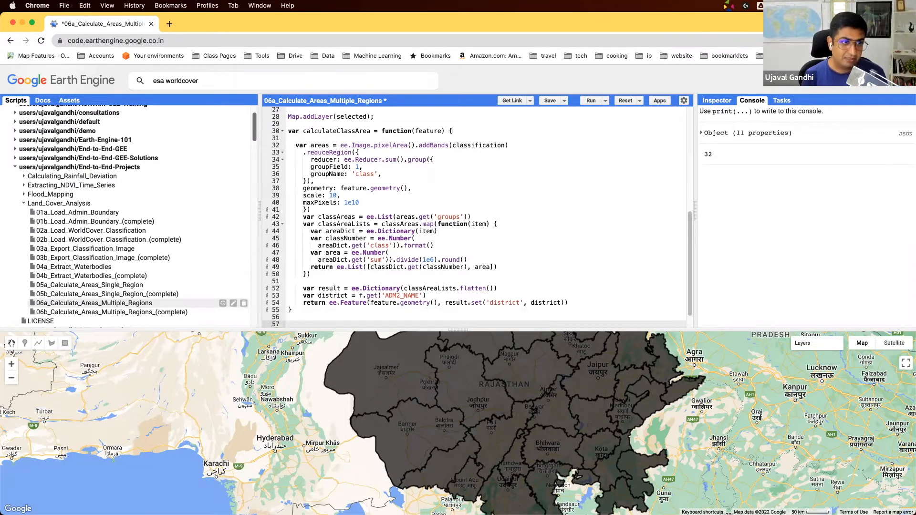
Map calculateClassArea over selected as admin2Areas, print the first result, and run
type("var a")
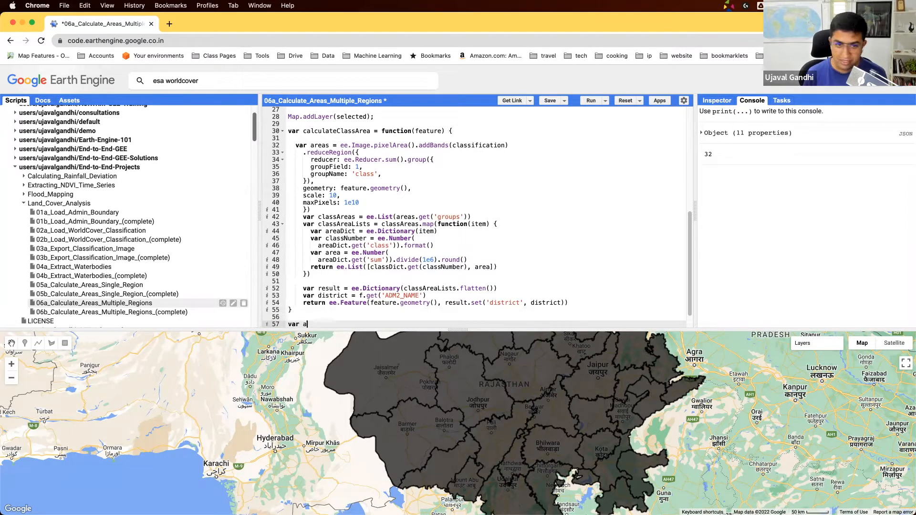
type("dmin2Areas =s")
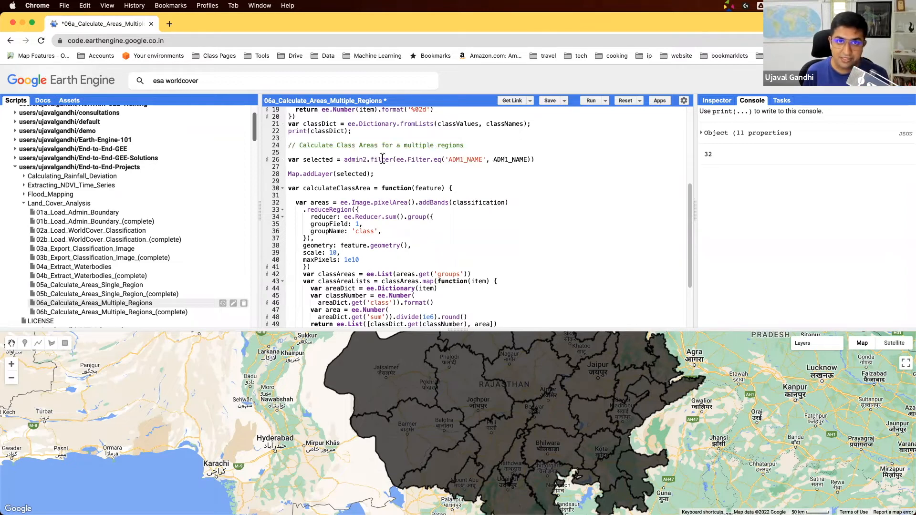
type("var admin2Areas = selected")
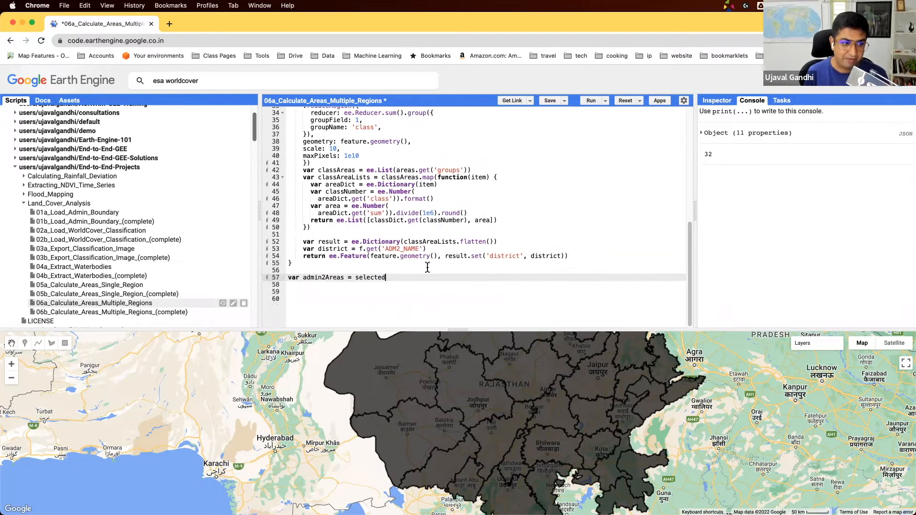
type(".map(calculateClassArea);")
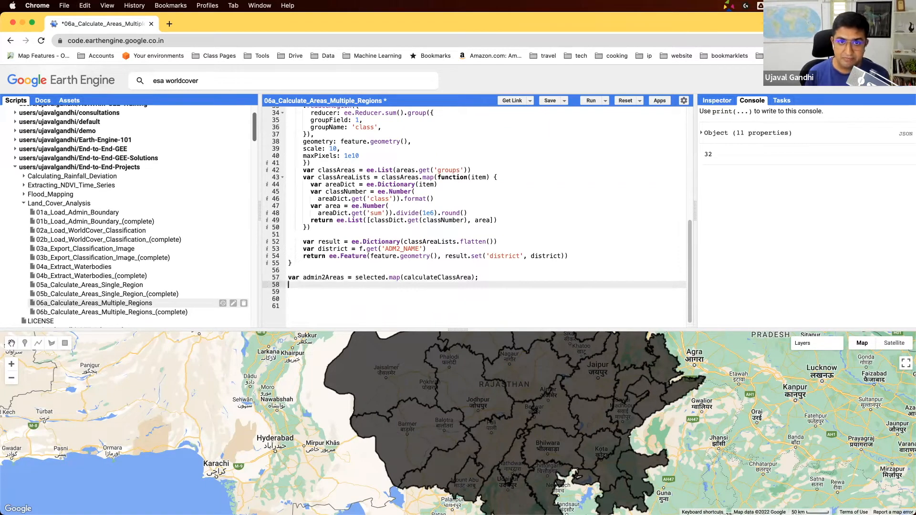
type("print")
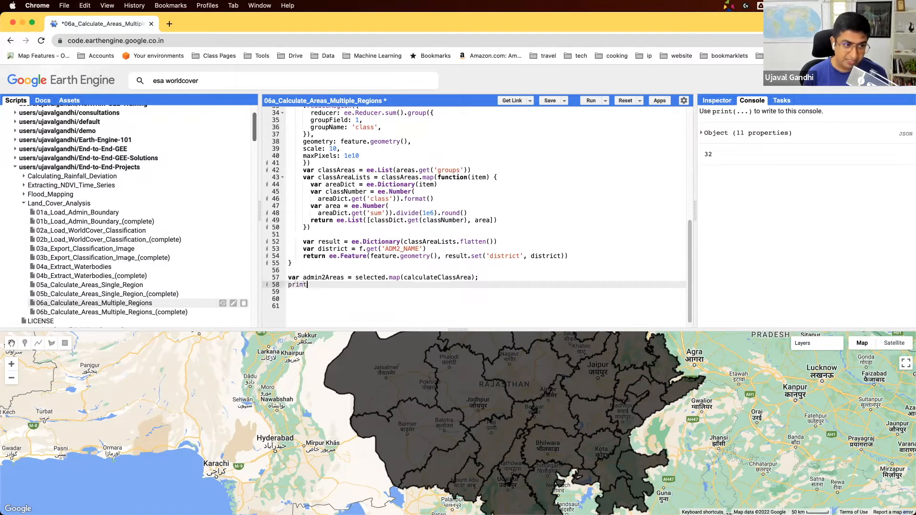
type("(admin2Areas)")
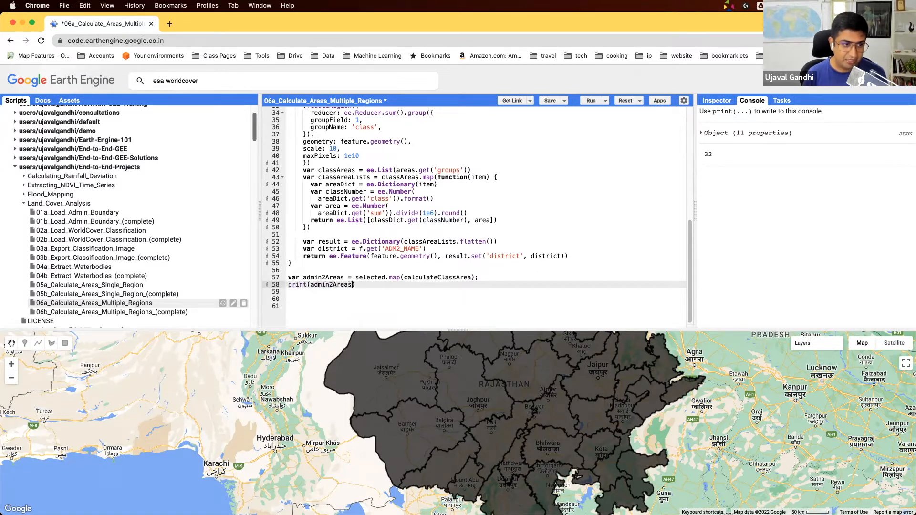
left_click(591, 100)
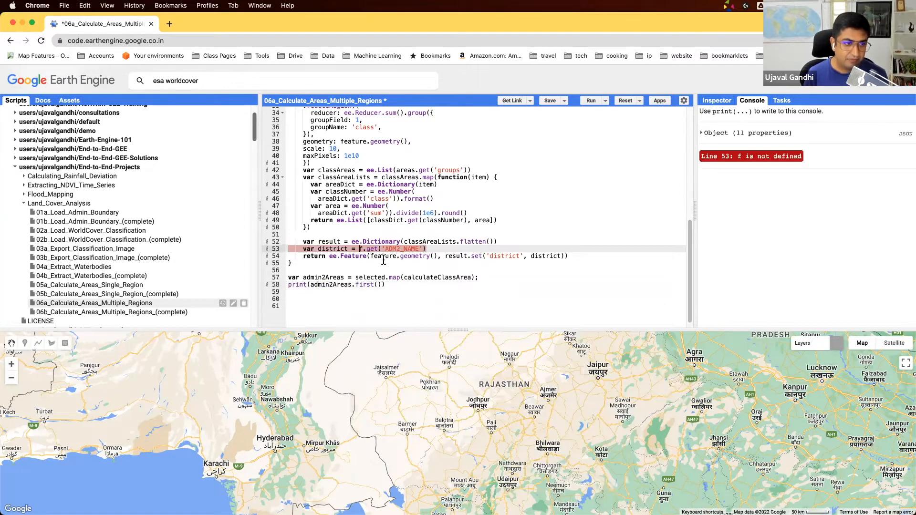
type("eature")
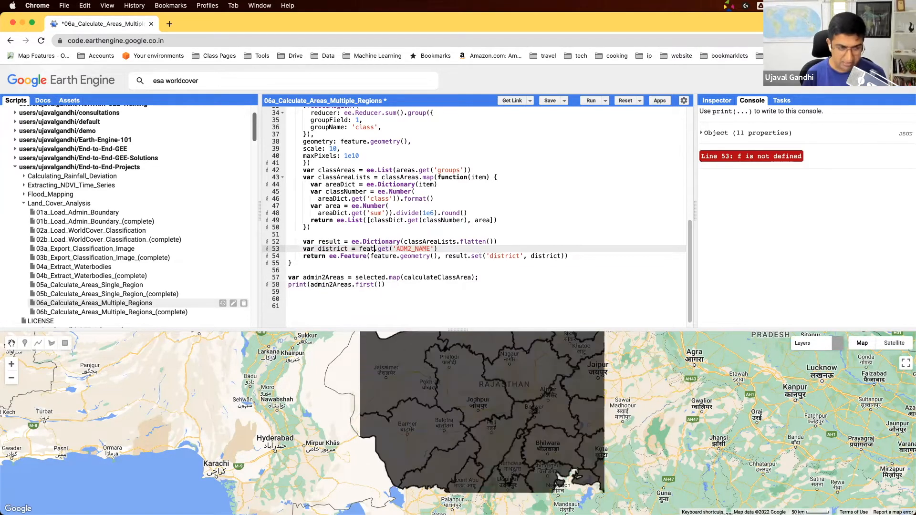
Rerun with feature.get and expand Bharatpur's printed feature to view its class-area properties
left_click(590, 100)
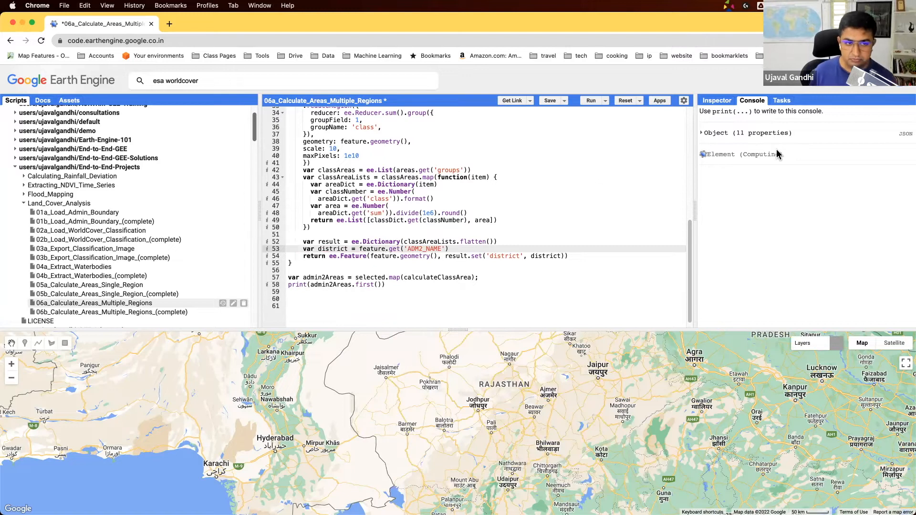
left_click(591, 101)
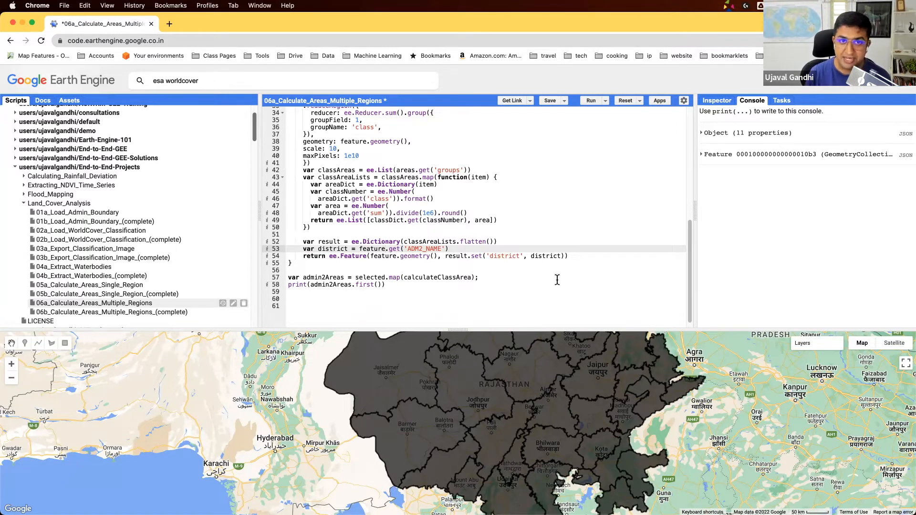
left_click(702, 154)
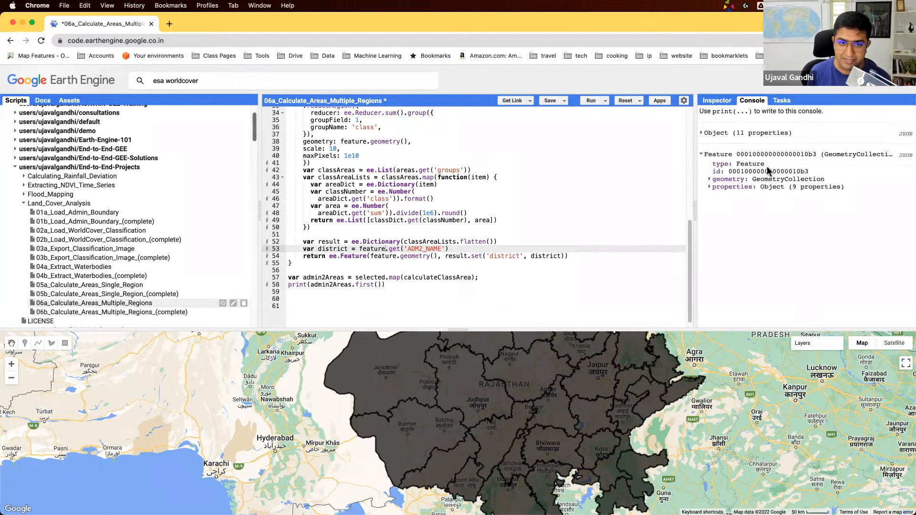
left_click(710, 186)
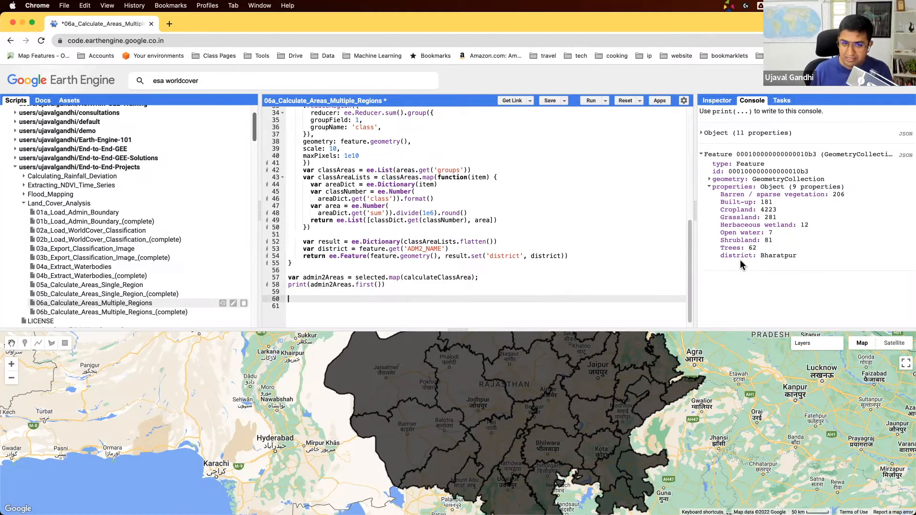
mouse_move(726, 198)
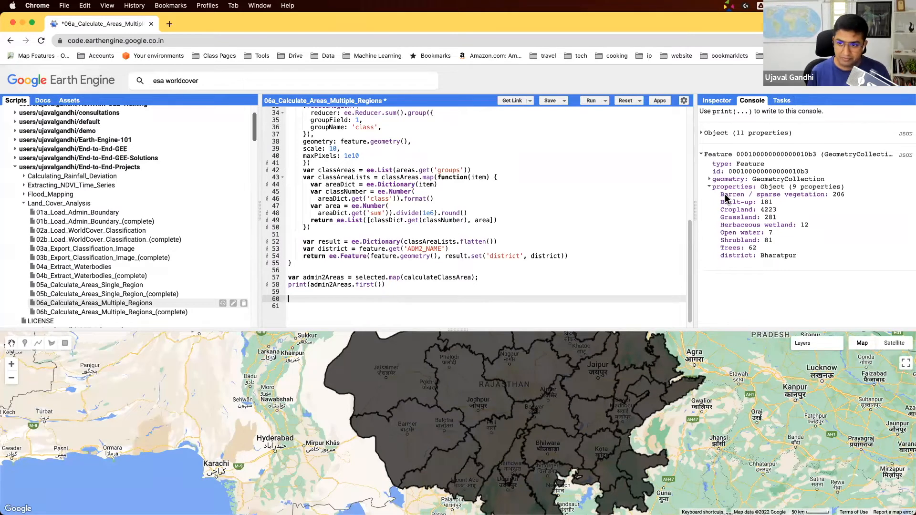
Define outputFields as classDict.values() concatenated with ['district'], print it, and run
type("var outputFields =")
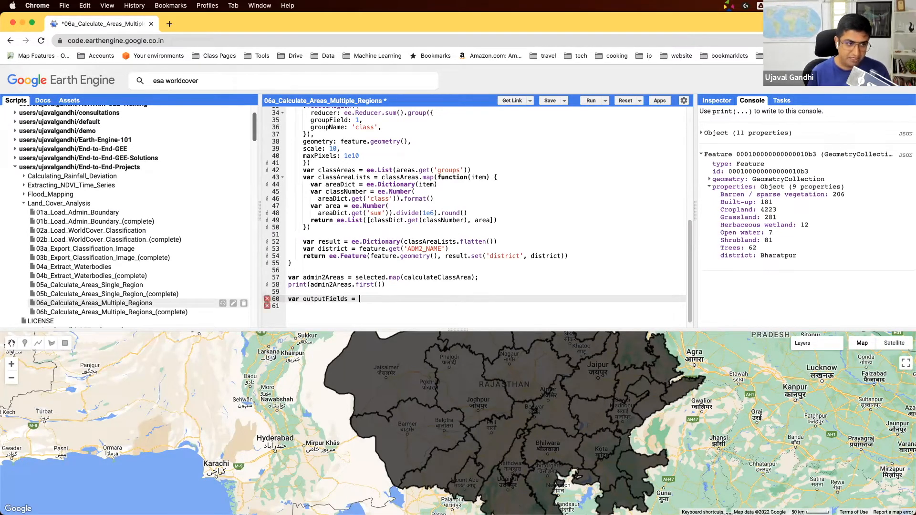
type("[]")
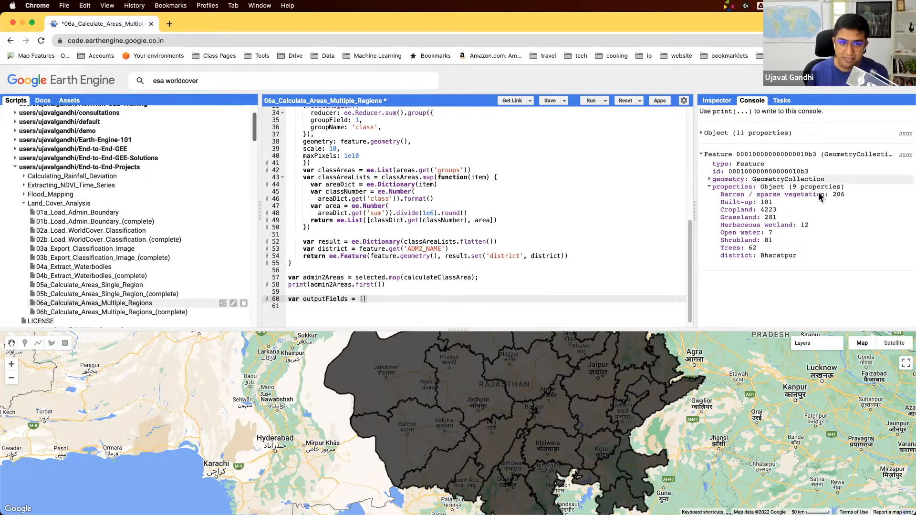
mouse_move(742, 264)
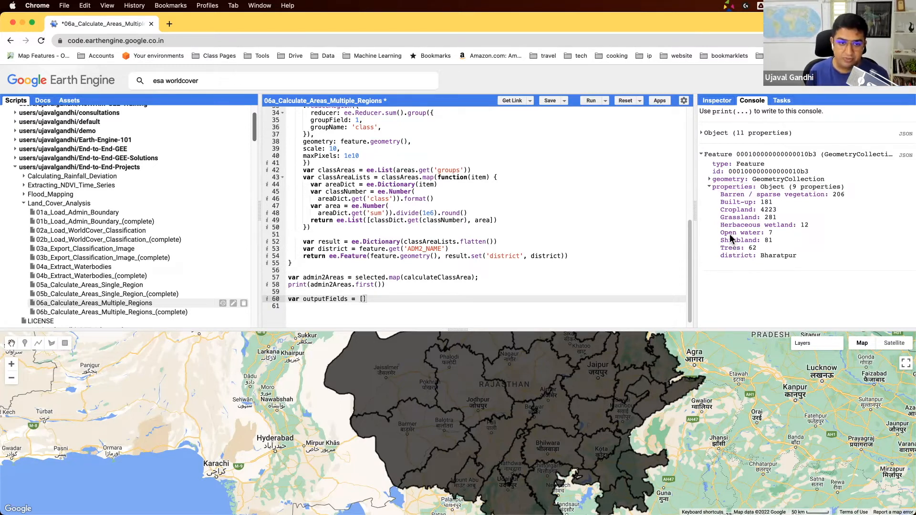
mouse_move(590, 305)
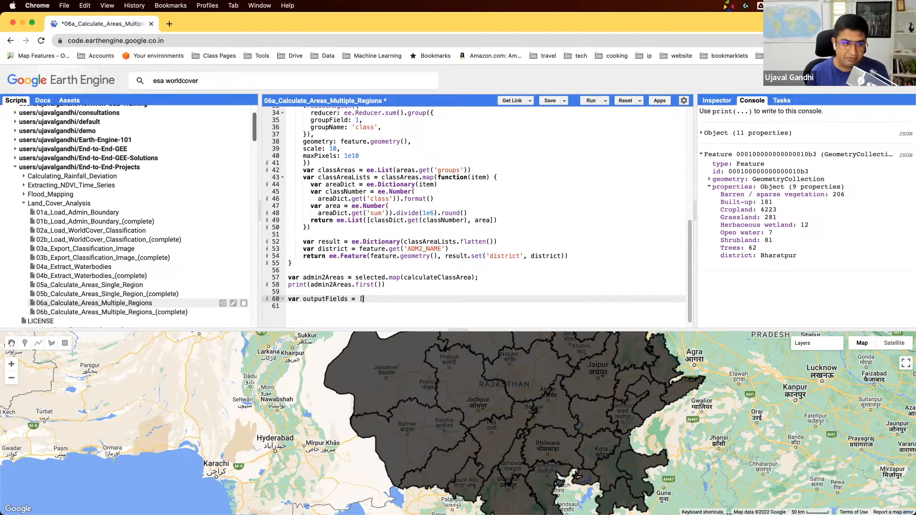
key("Backspace")
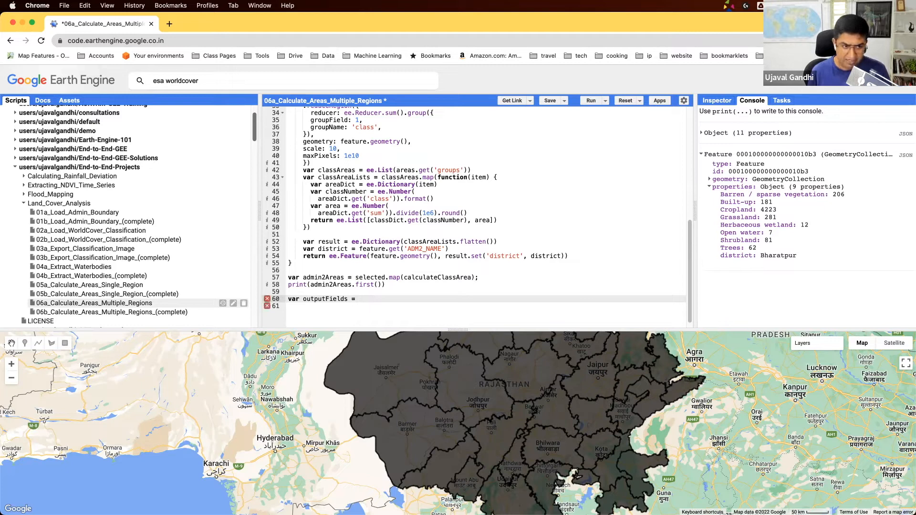
type("classDict")
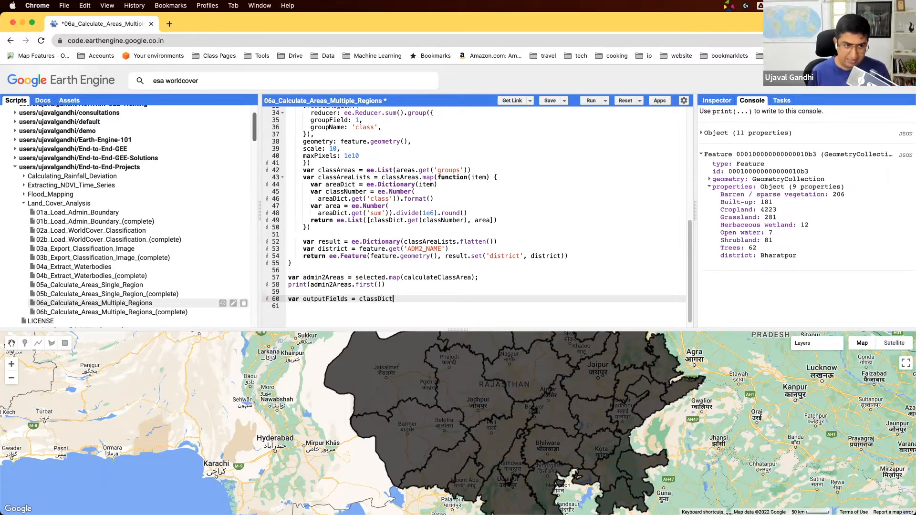
type(".values();")
left_click(487, 306)
type("[")
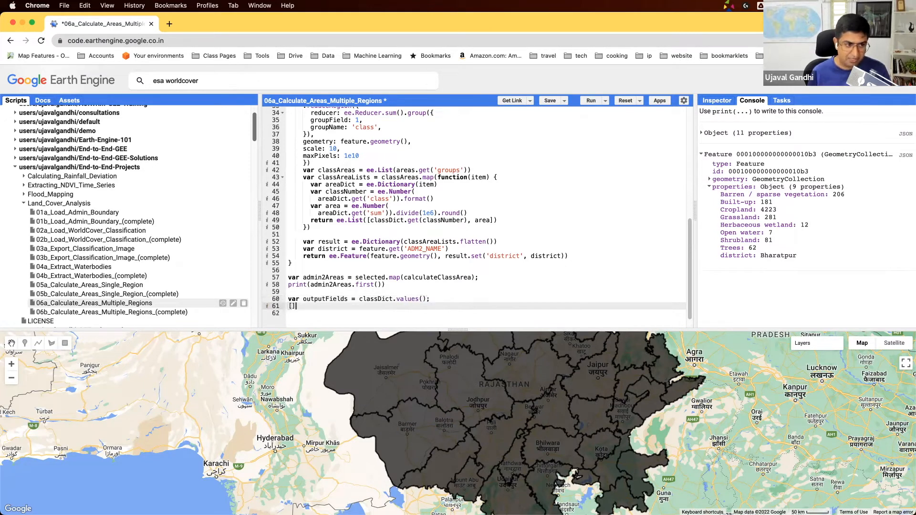
type("print(po")
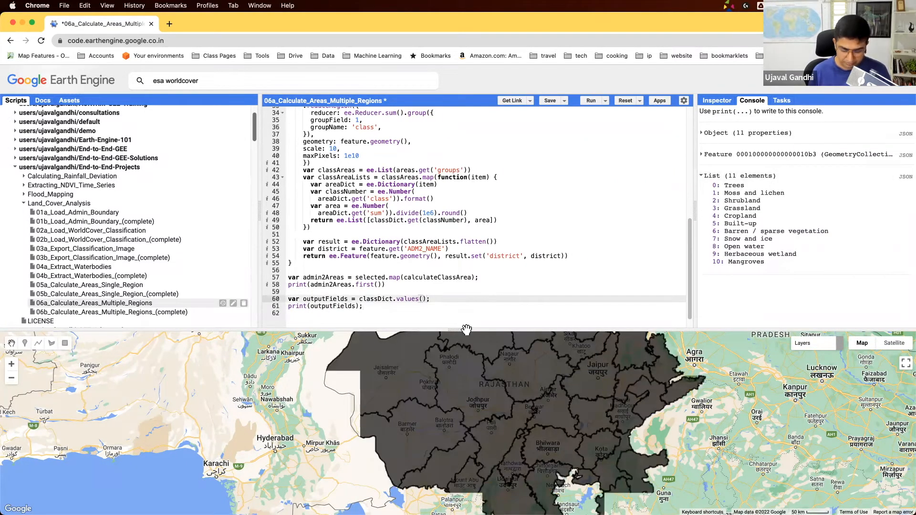
type(".")
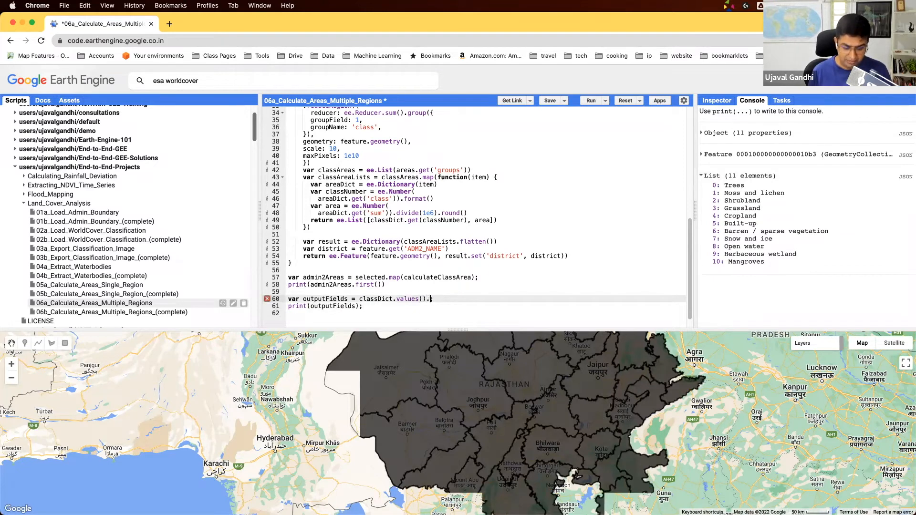
type("cat(['']);")
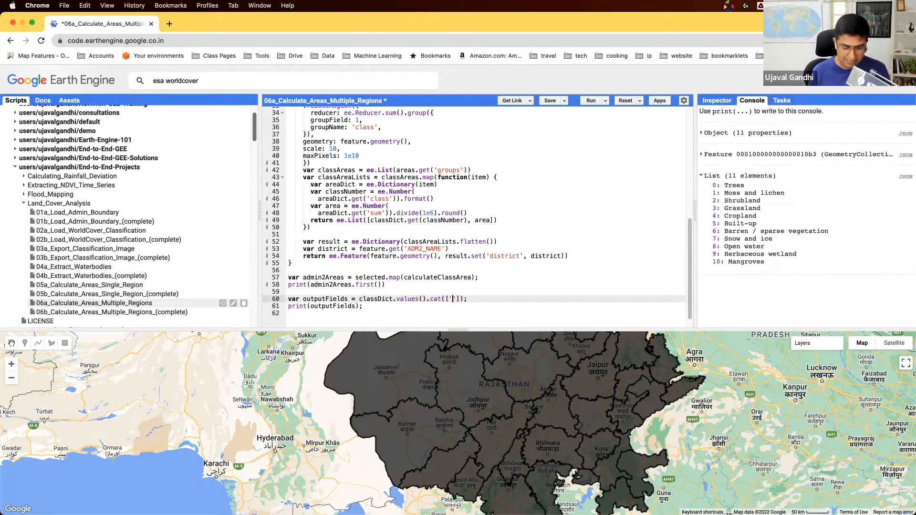
type("district")
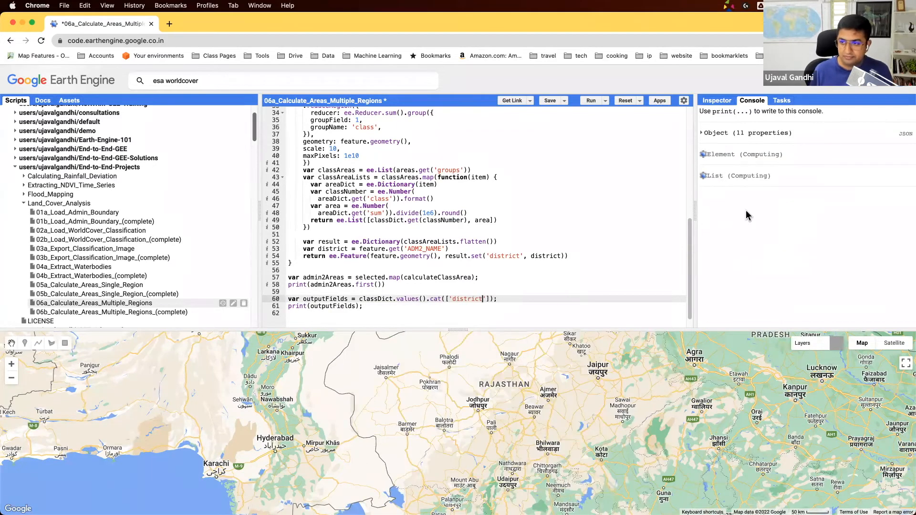
left_click(591, 100)
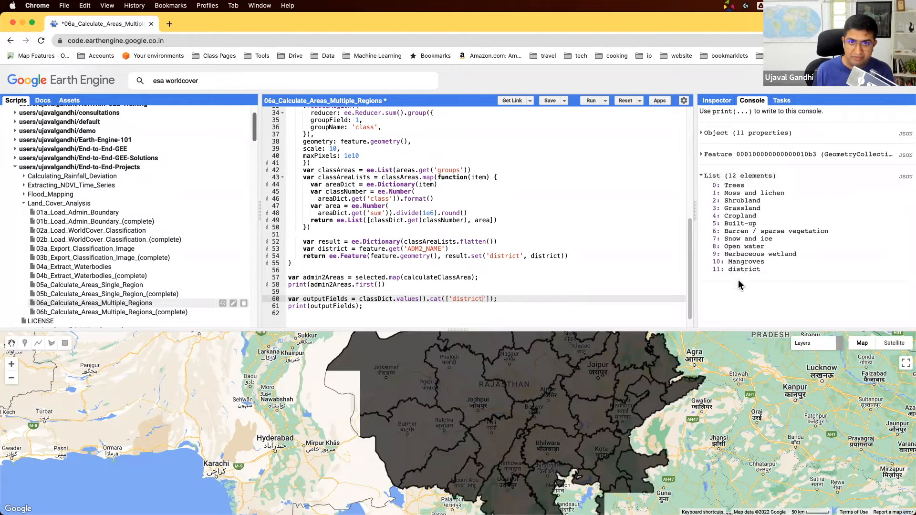
mouse_move(745, 194)
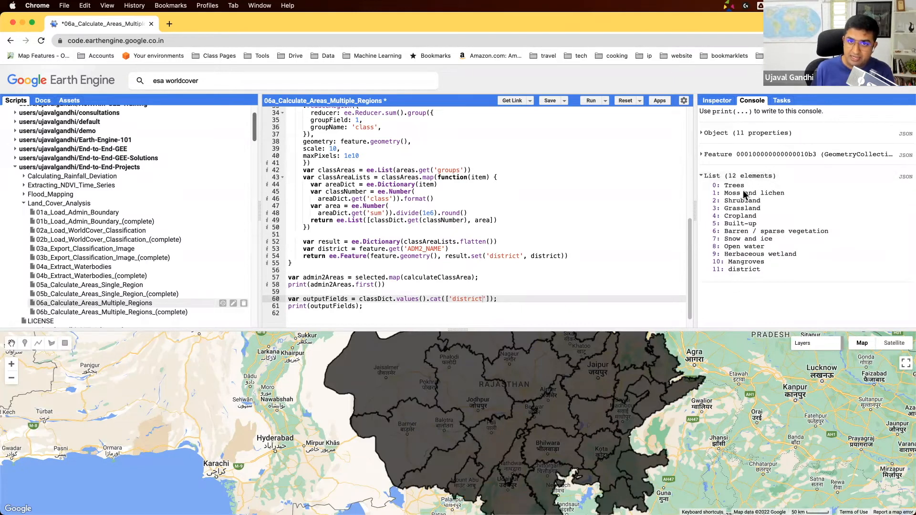
mouse_move(750, 287)
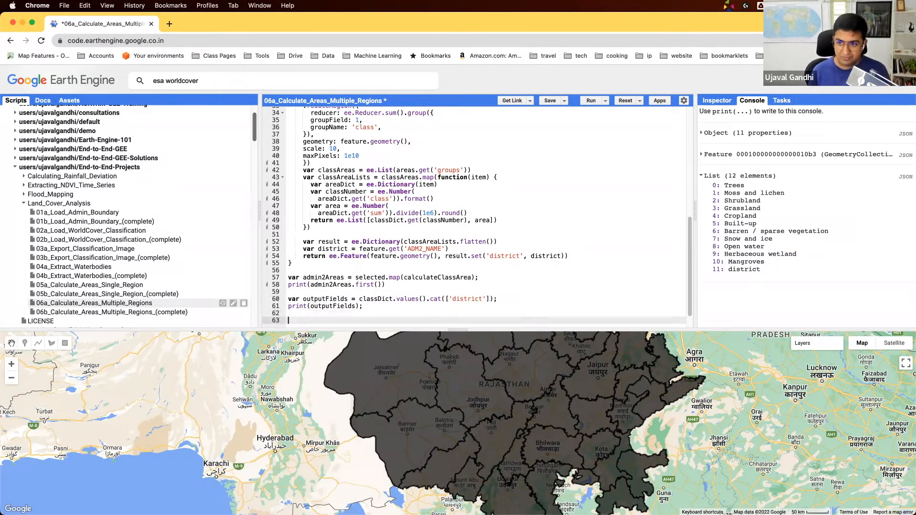
Add an Export.table.toDrive call with admin2Areas as the collection
type("Export.table.t")
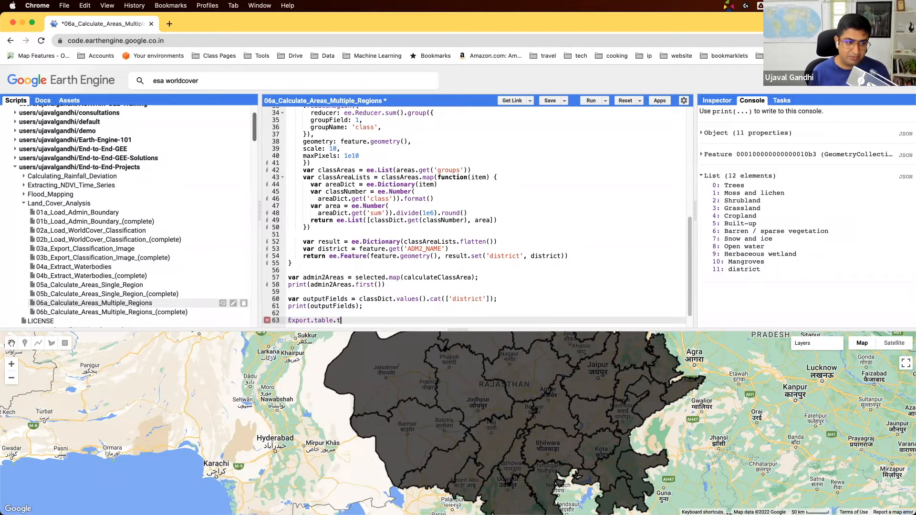
type("oDrive()")
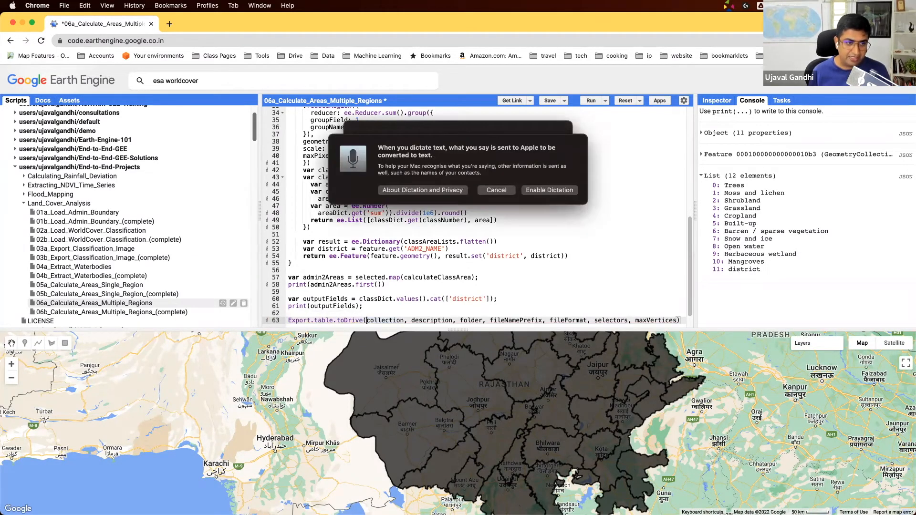
left_click(497, 190)
type(": ")
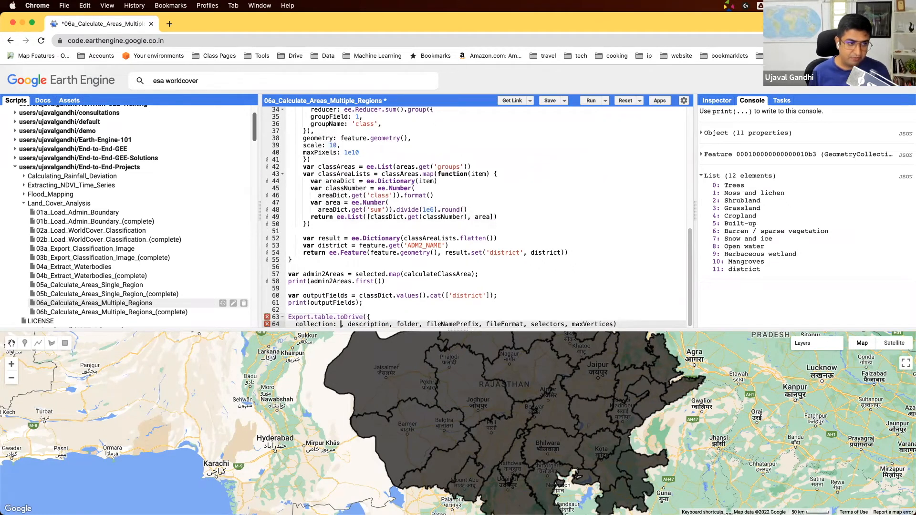
double_click(323, 274)
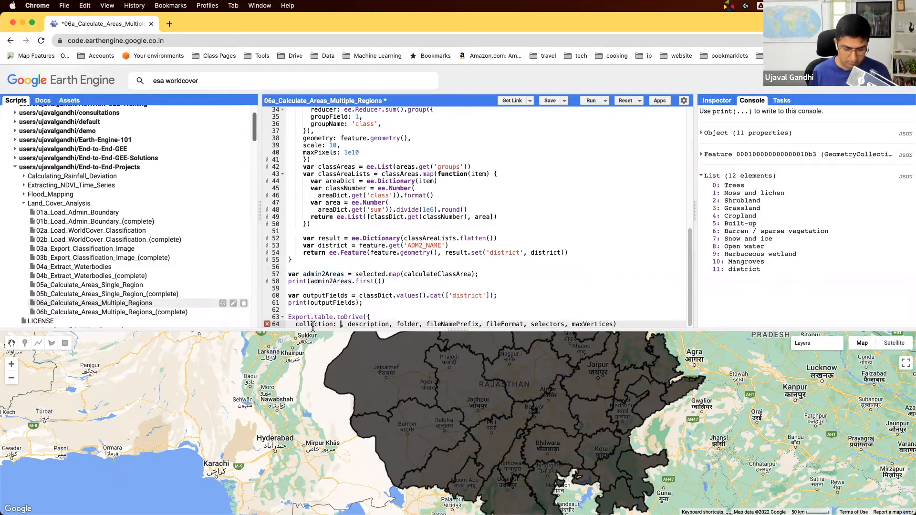
type("admin2Areas,")
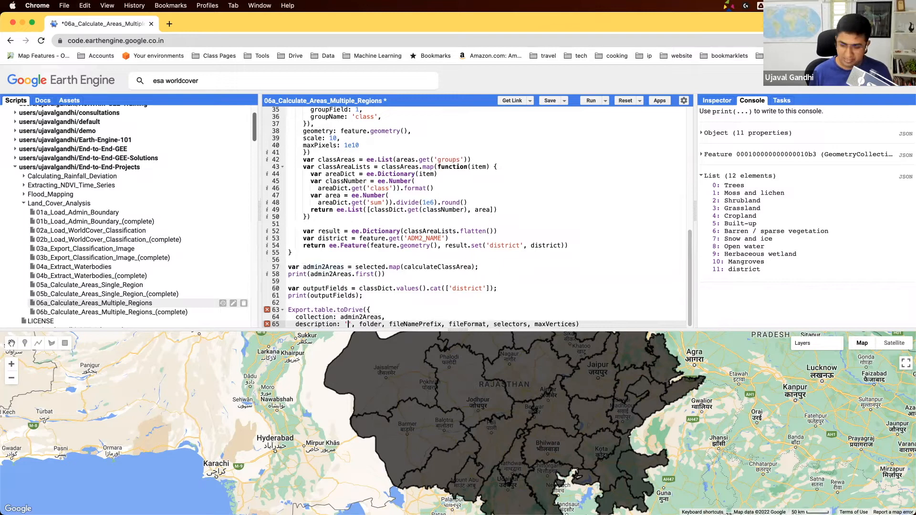
Set description Admine_Class_areas, prefix class_area_by_admin2, selectors outputFields, and drop maxVertices
type("Admine_Class_areas',")
type("folder: 'earthengine',")
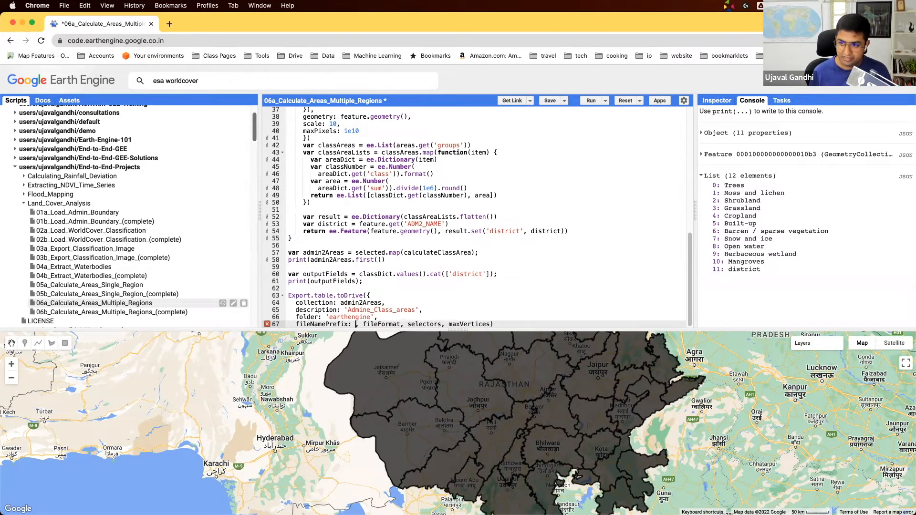
type("class_area_by_admin2',")
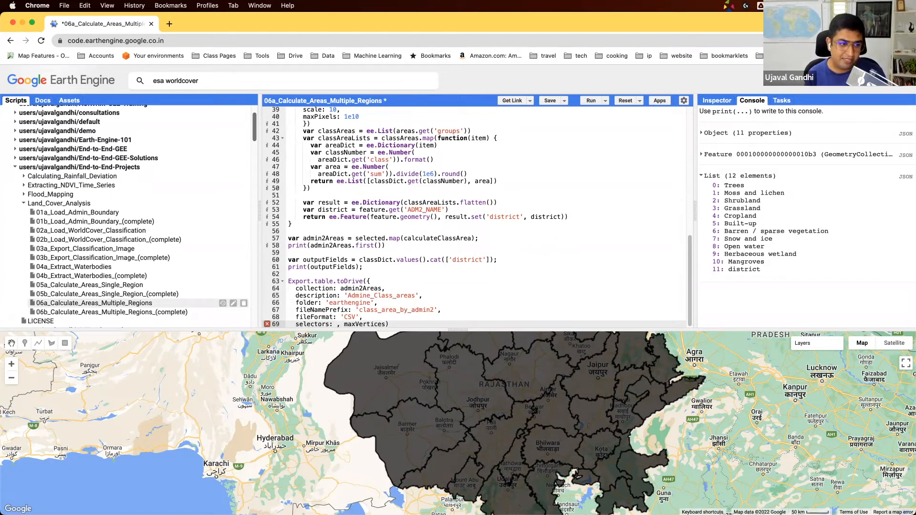
type("outputFields")
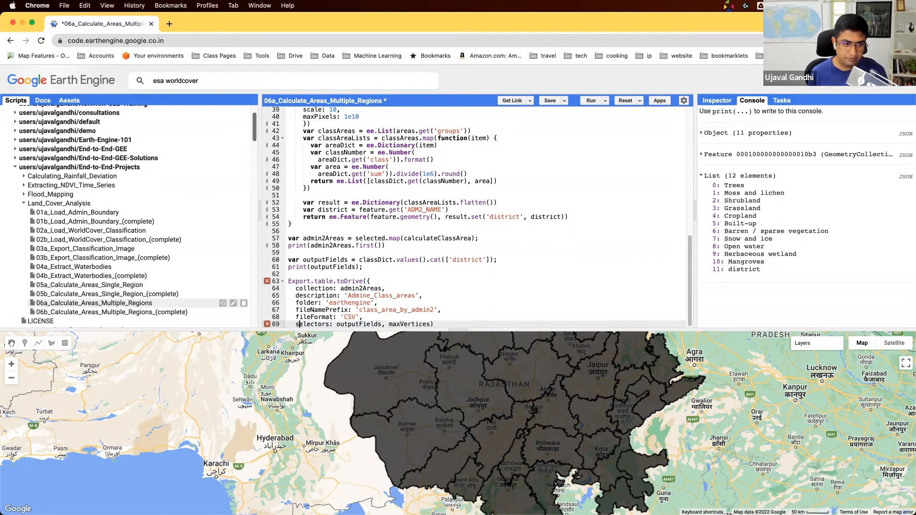
left_click(373, 324)
type("}")
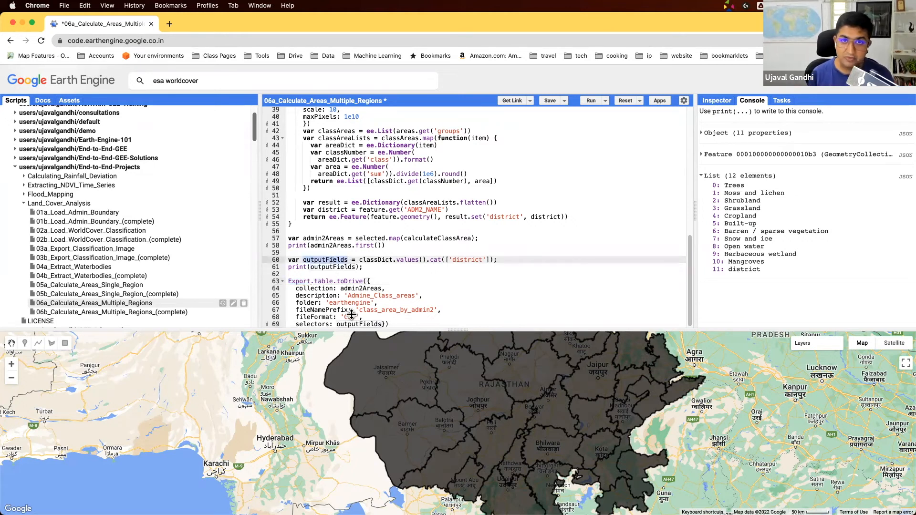
Use outputFields.getInfo() as the CSV export's selectors and rerun the script
type("CSV")
left_click(487, 324)
type(".getInfo(")
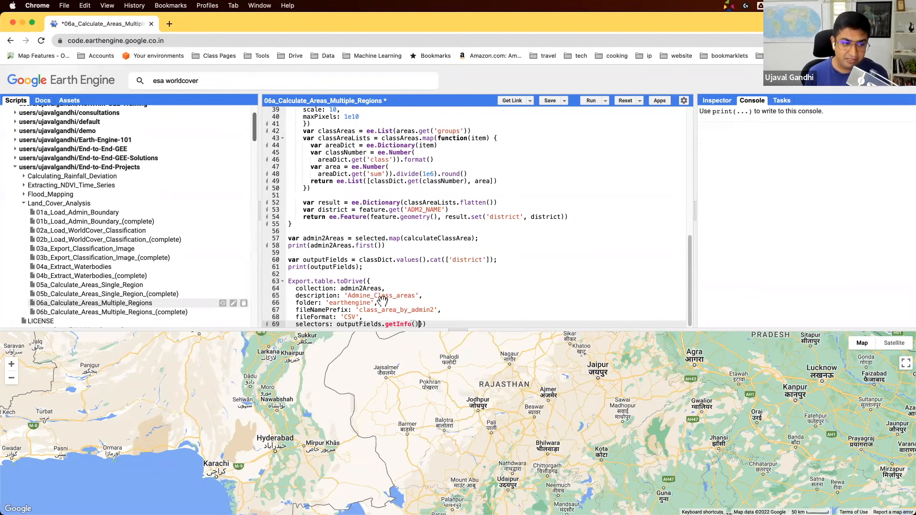
left_click(591, 100)
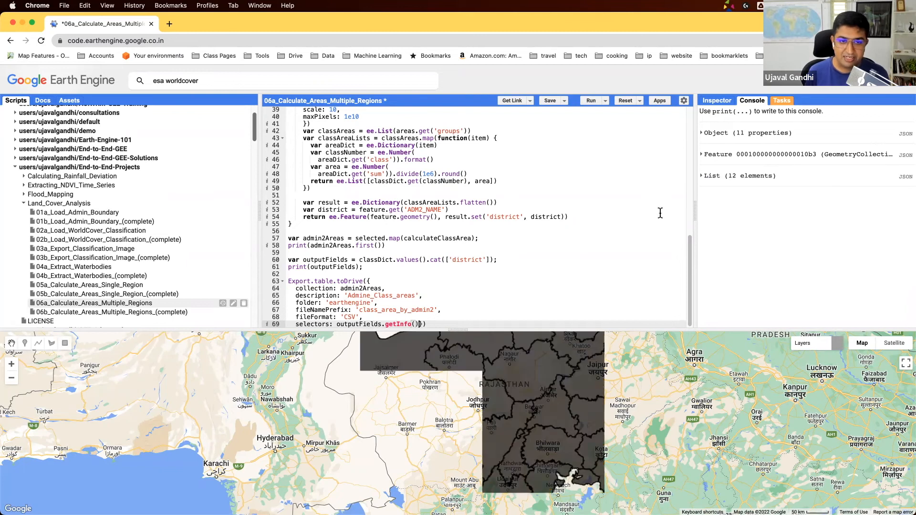
Start the Admine_Class_areas table export from the task list and confirm it
left_click(782, 100)
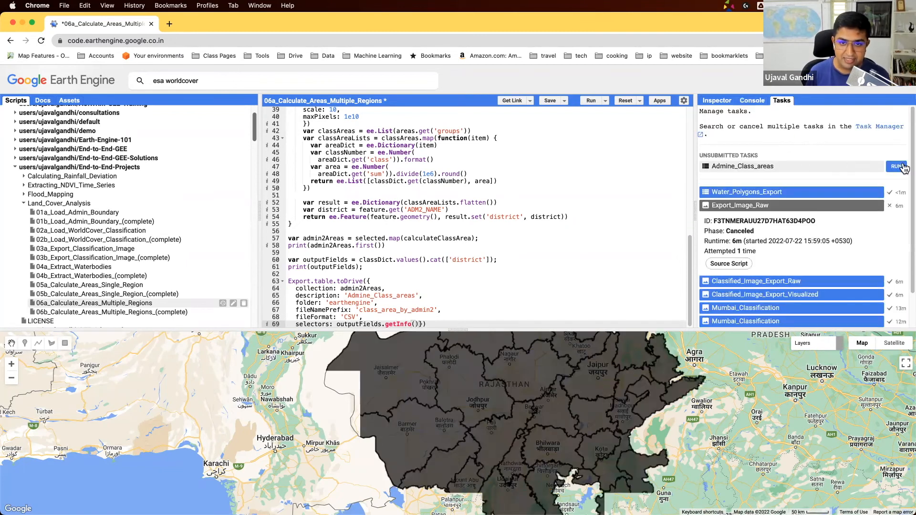
left_click(898, 166)
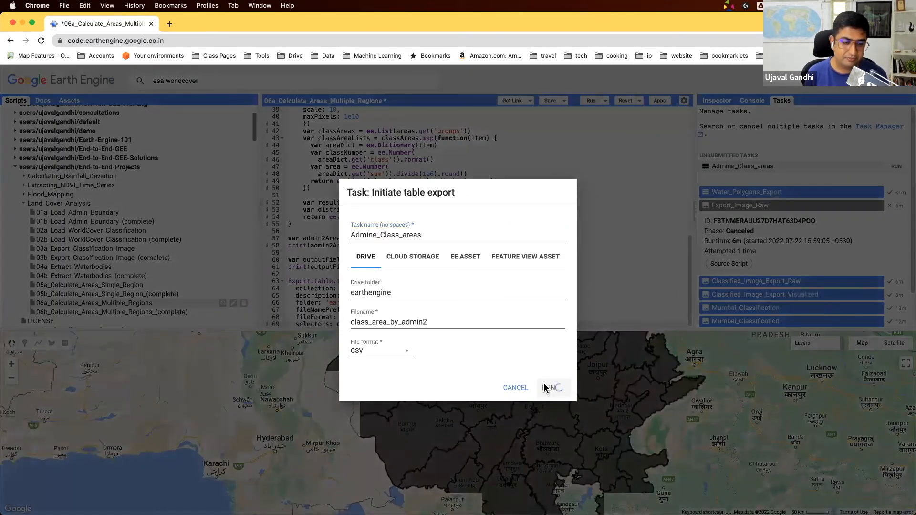
left_click(554, 388)
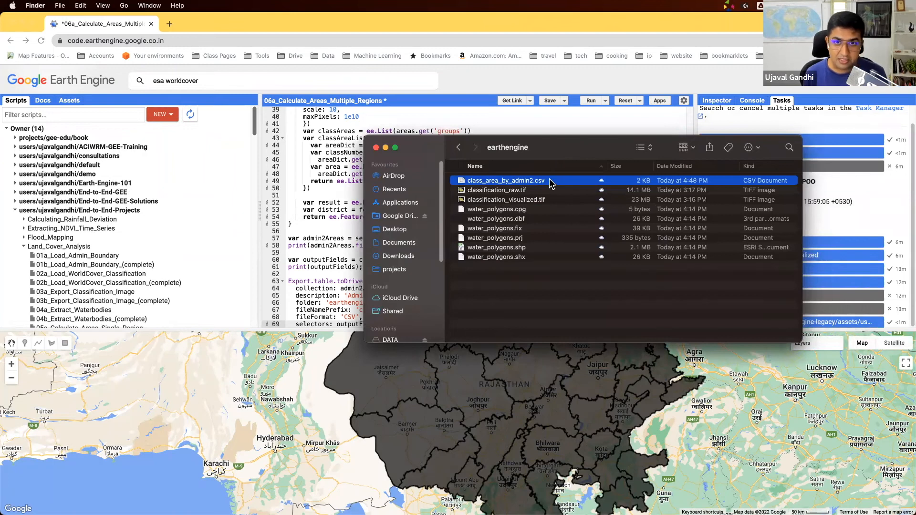
Preview class_area_by_admin2.csv from the earthengine folder and highlight the Bharatpur row
double_click(505, 181)
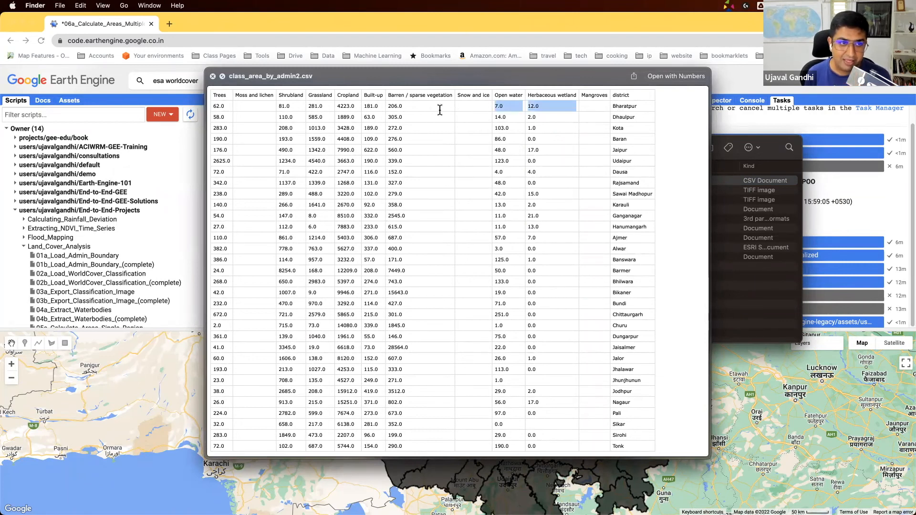
left_click(220, 106)
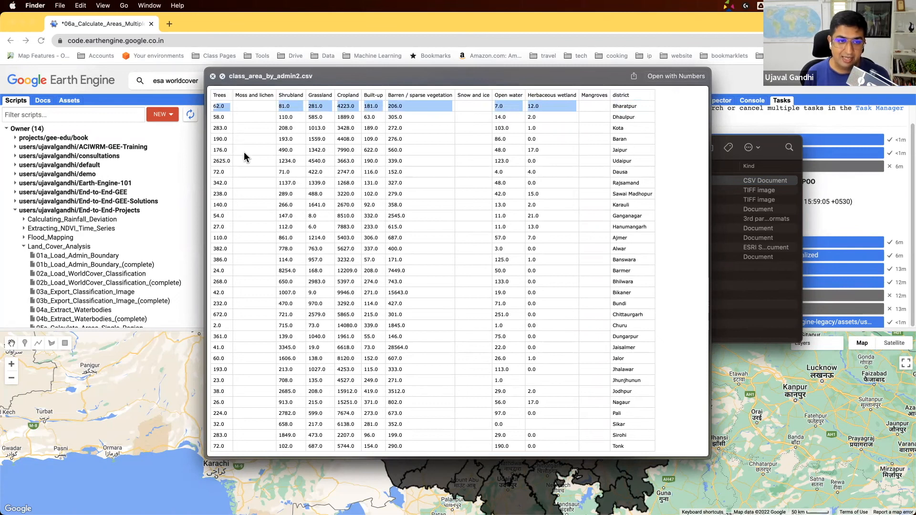
mouse_move(253, 161)
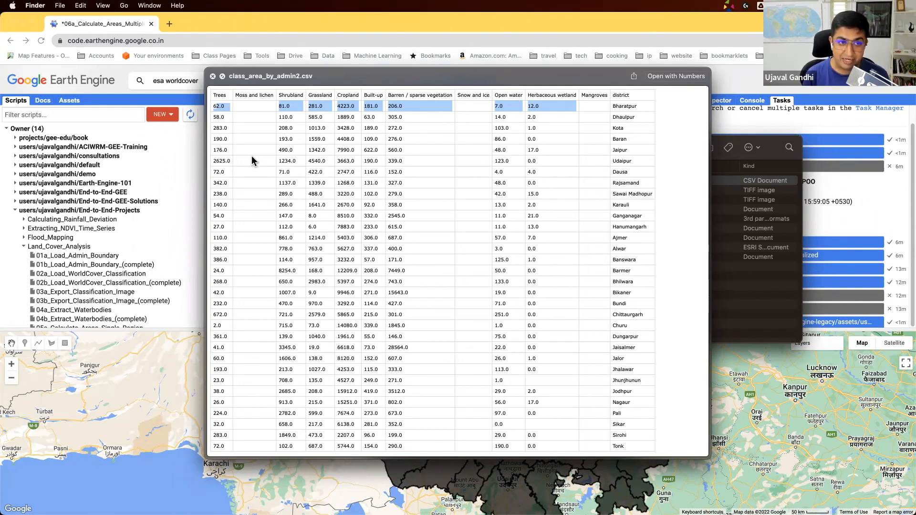
mouse_move(362, 103)
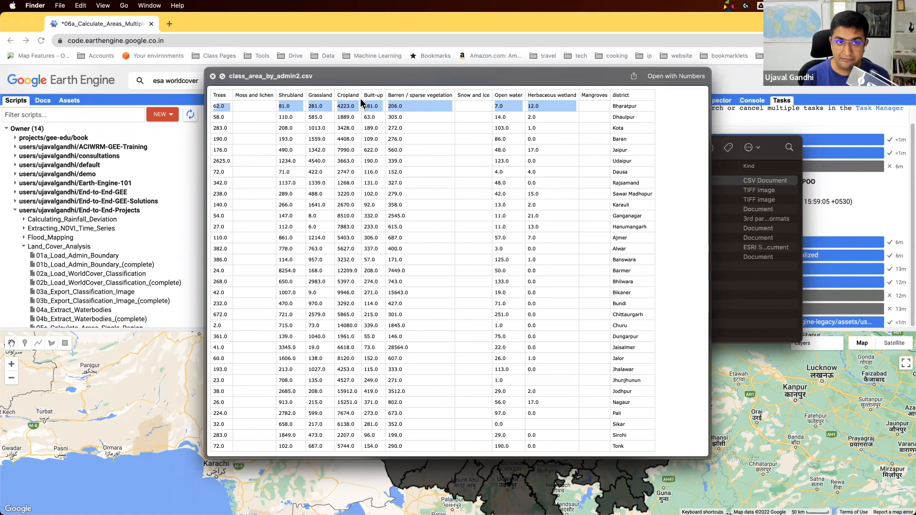